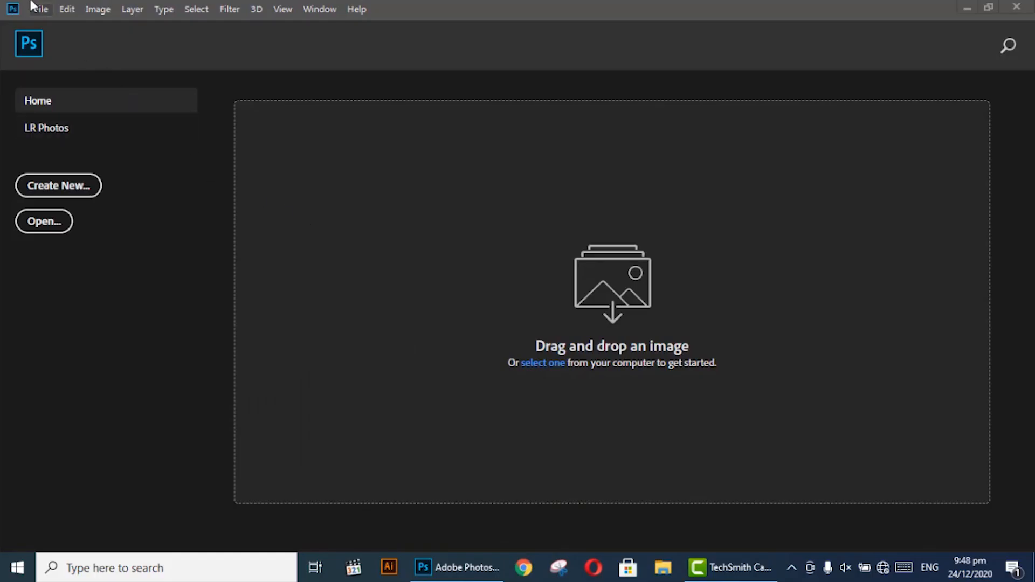
mouse_move(71, 60)
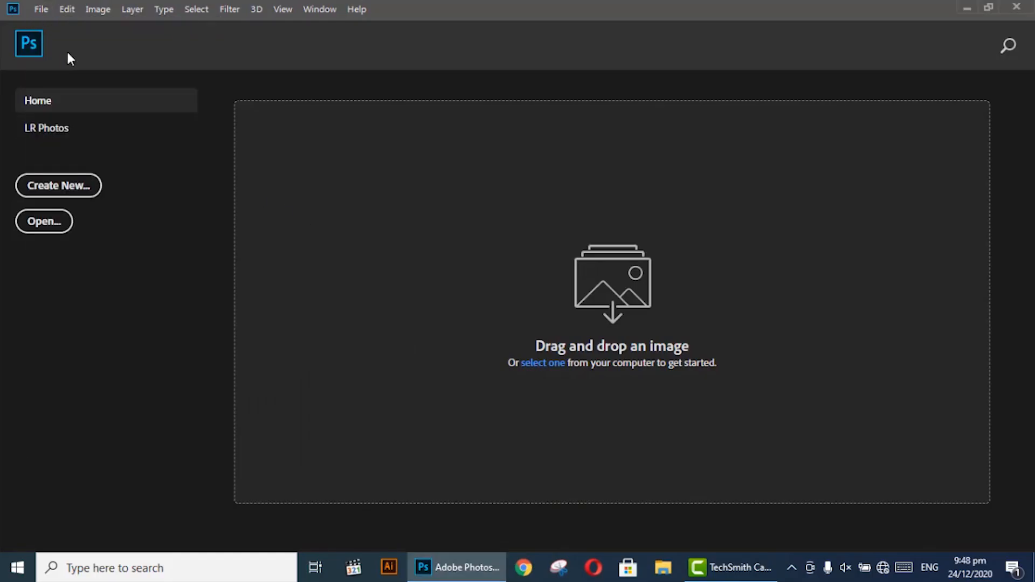
Step: Create a new blank white document 2000 × 1200 px at 72 ppi
click(58, 185)
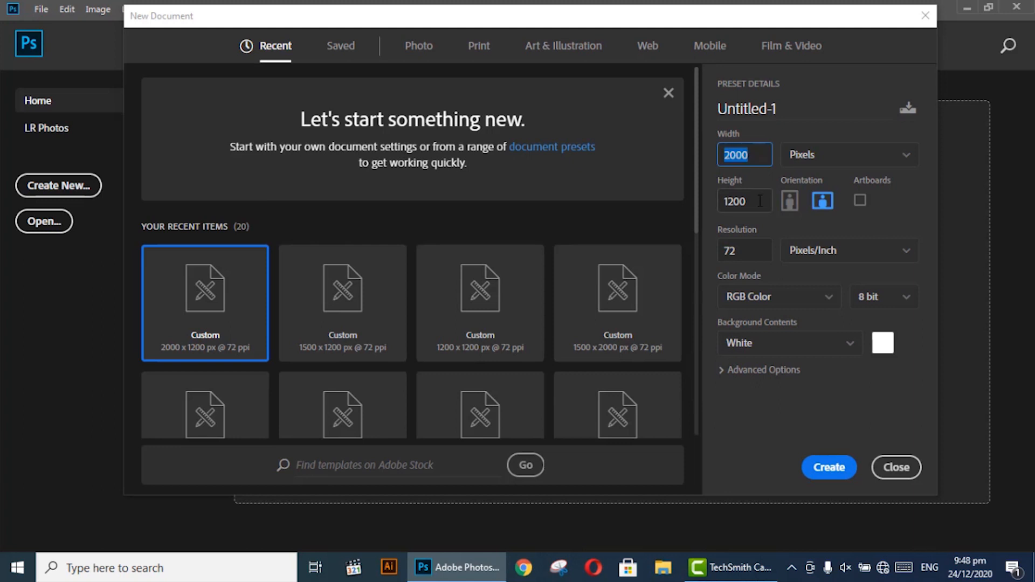
click(828, 466)
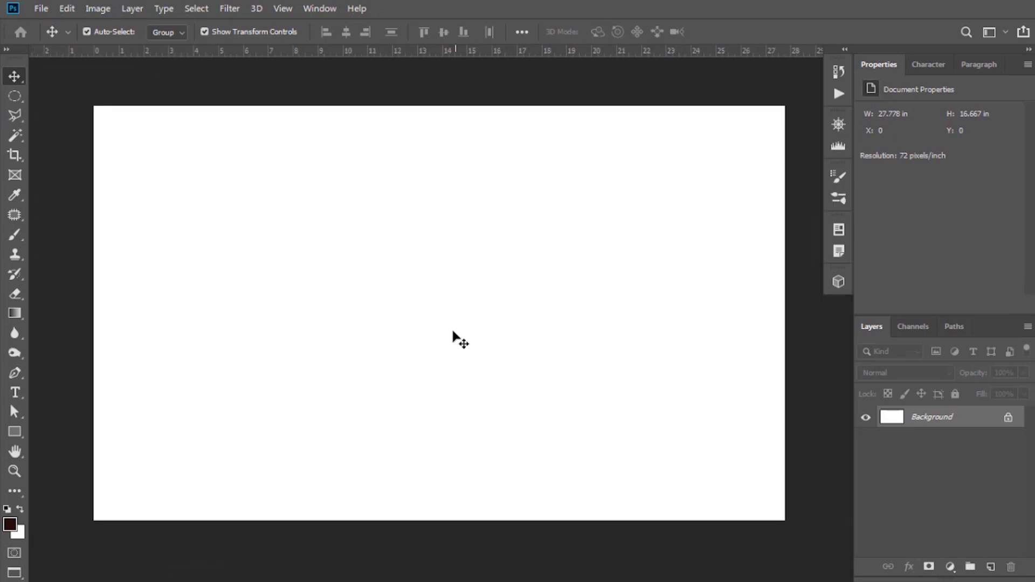
mouse_move(423, 328)
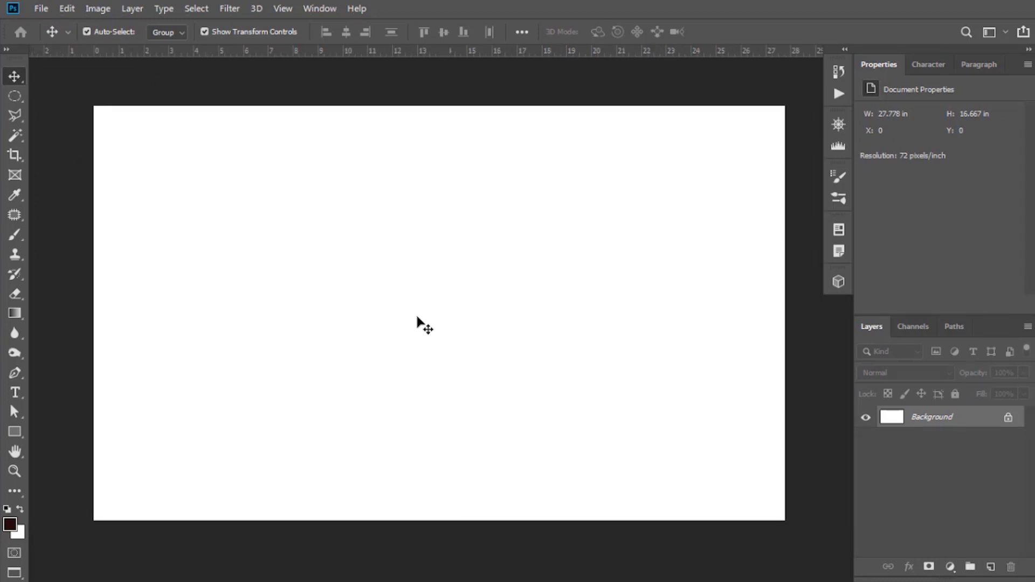
Step: Place the Tablet image into the document via Place Embedded and commit it
click(40, 7)
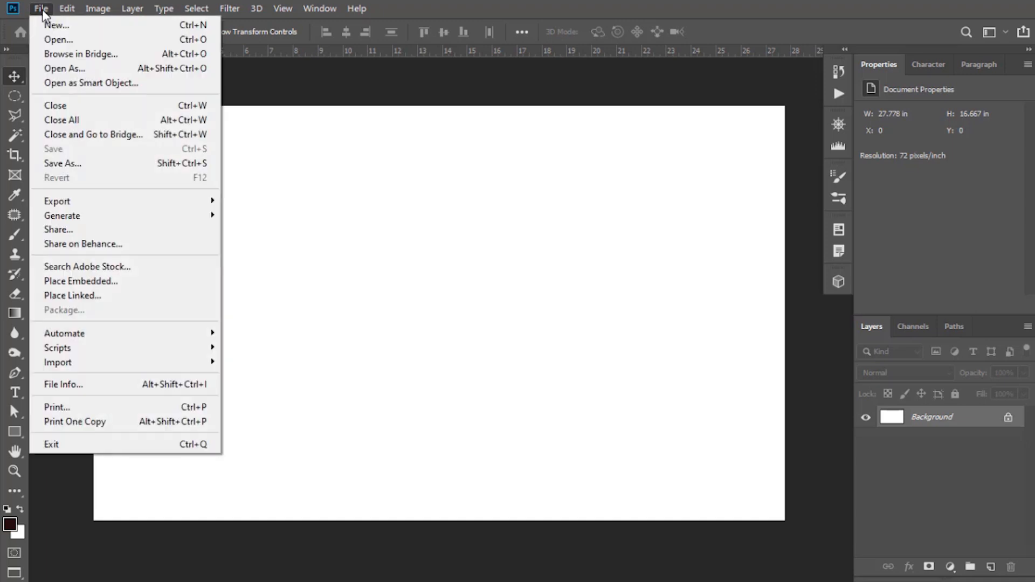
mouse_move(81, 280)
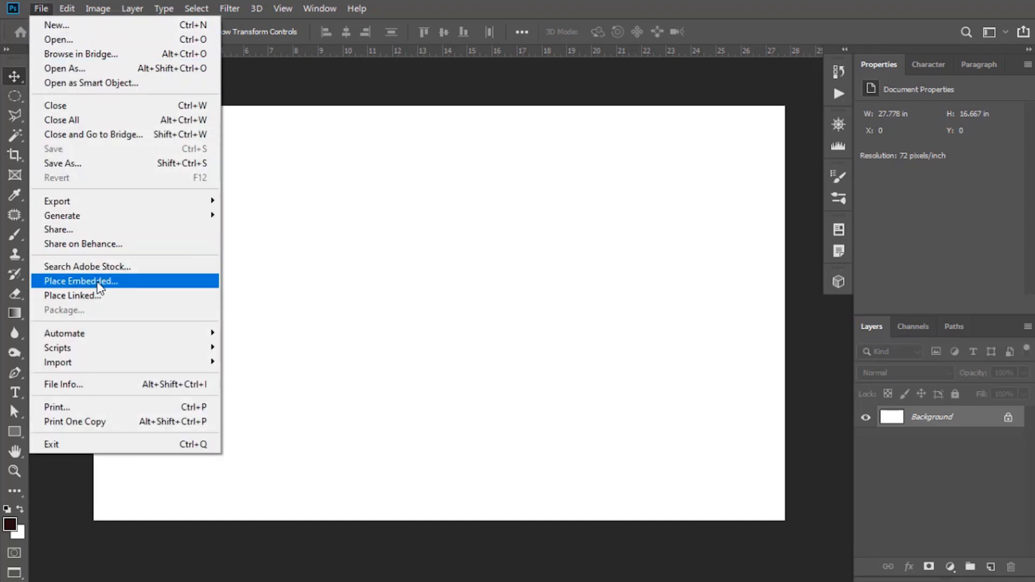
click(81, 281)
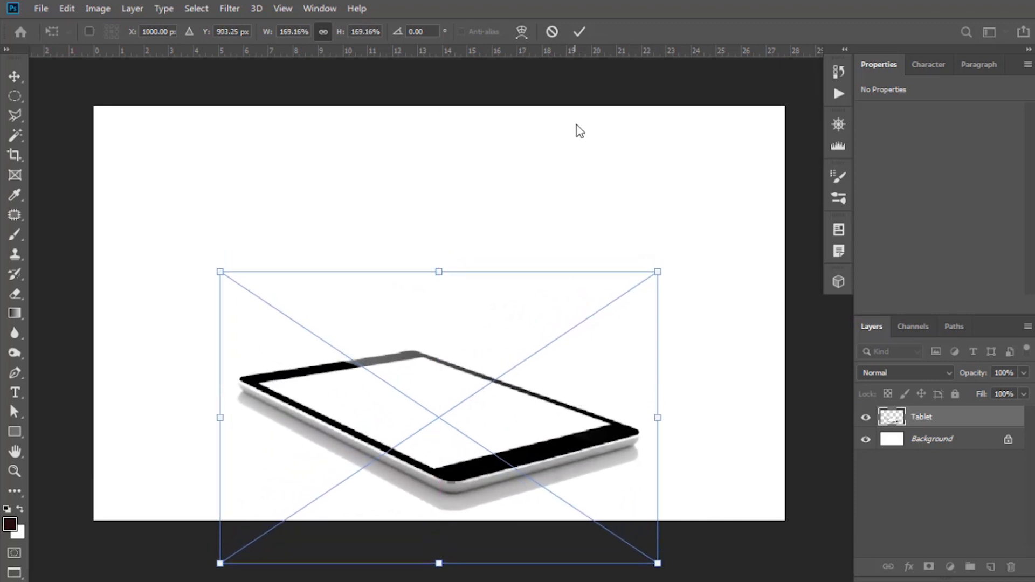
click(579, 32)
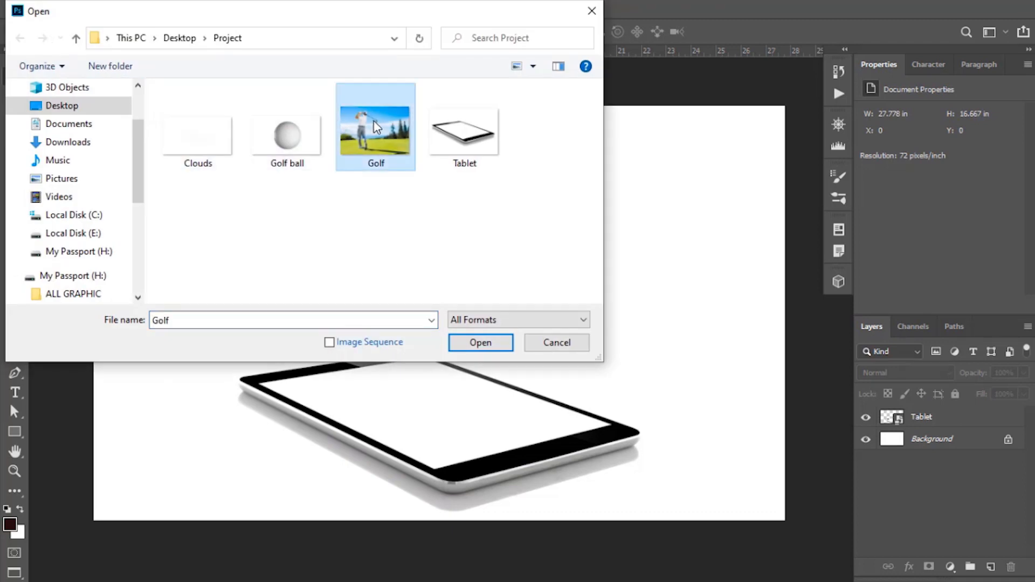
Step: Bring Golf.jpg into the composition above the tablet and close the original without saving
click(480, 342)
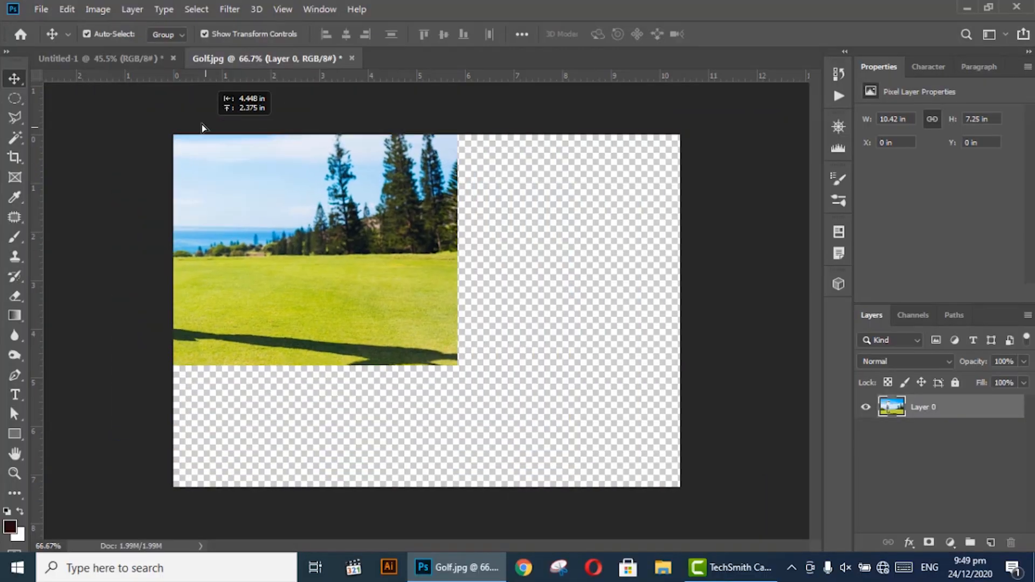
click(97, 58)
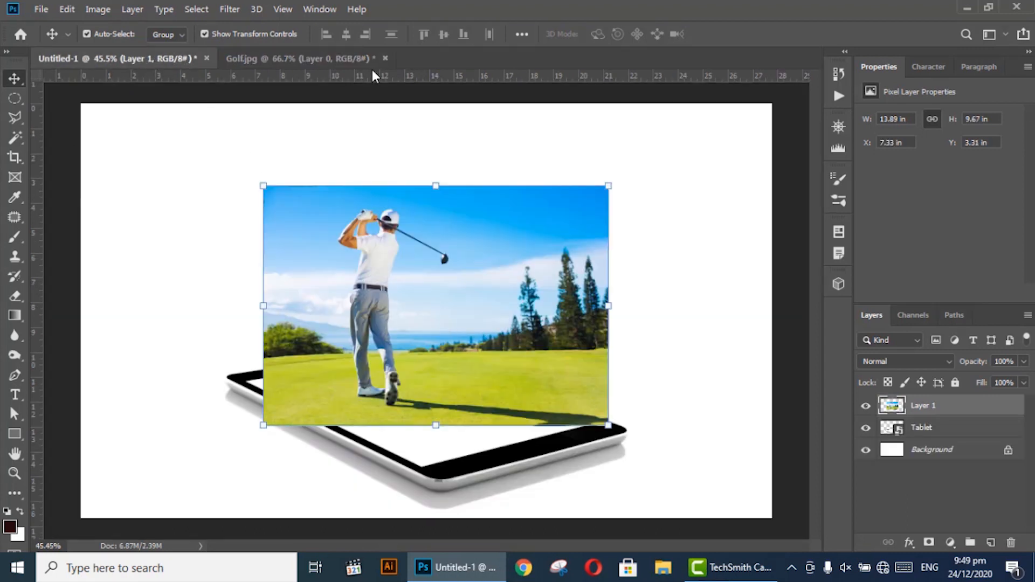
click(385, 58)
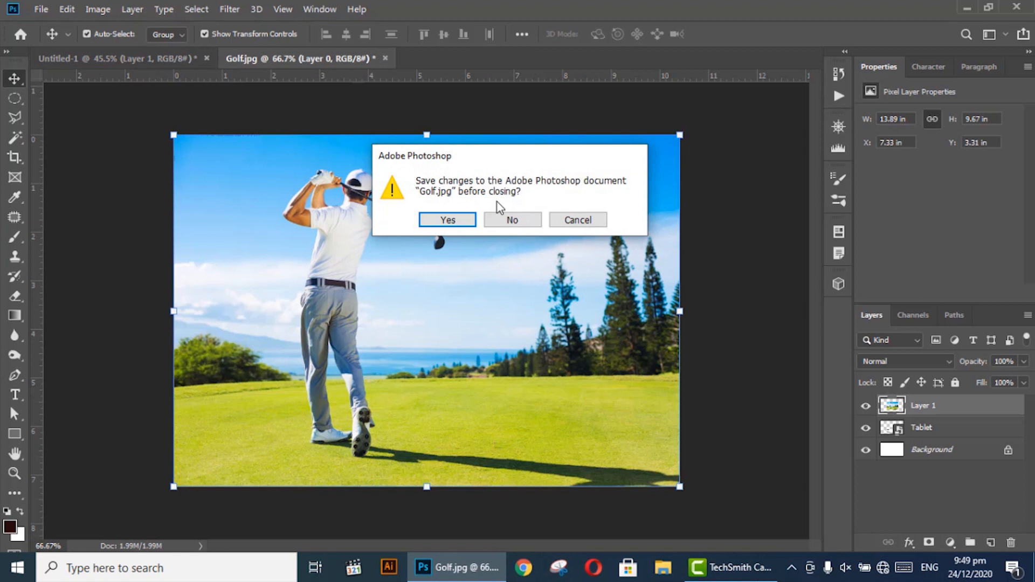
click(512, 219)
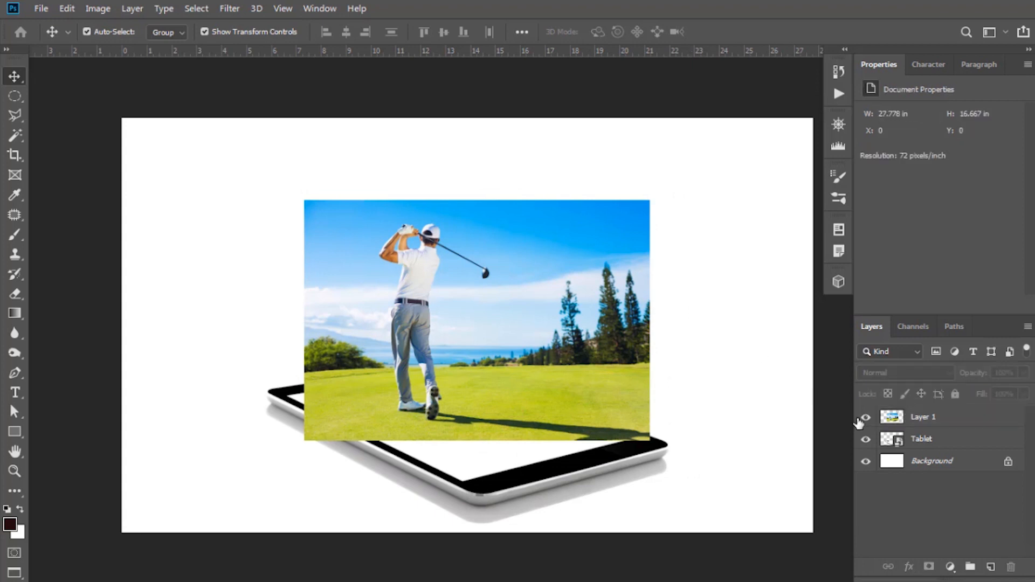
Step: Hide Layer 1 and draw a black Pen shape over the tablet screen's four corners
click(866, 416)
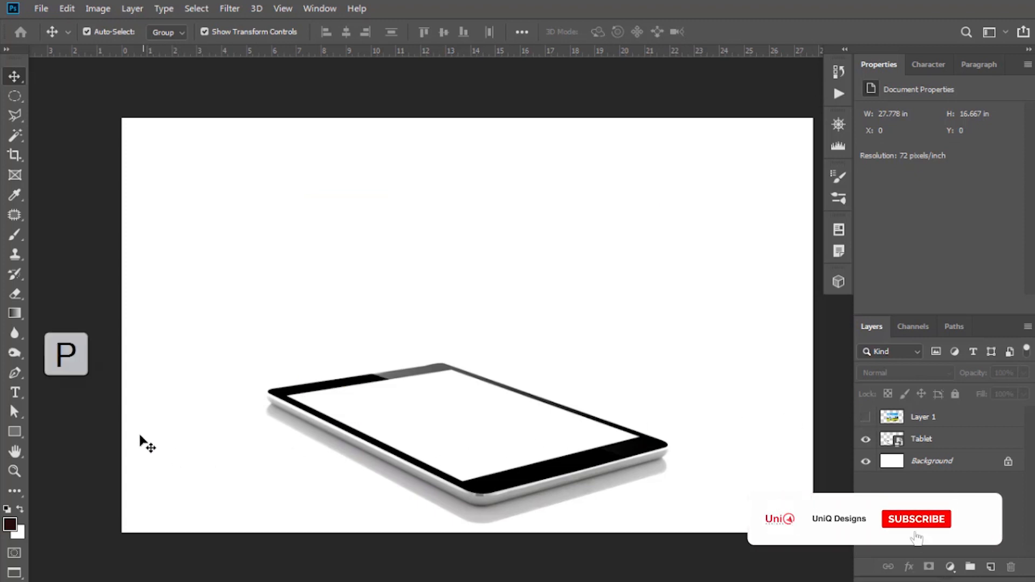
click(916, 519)
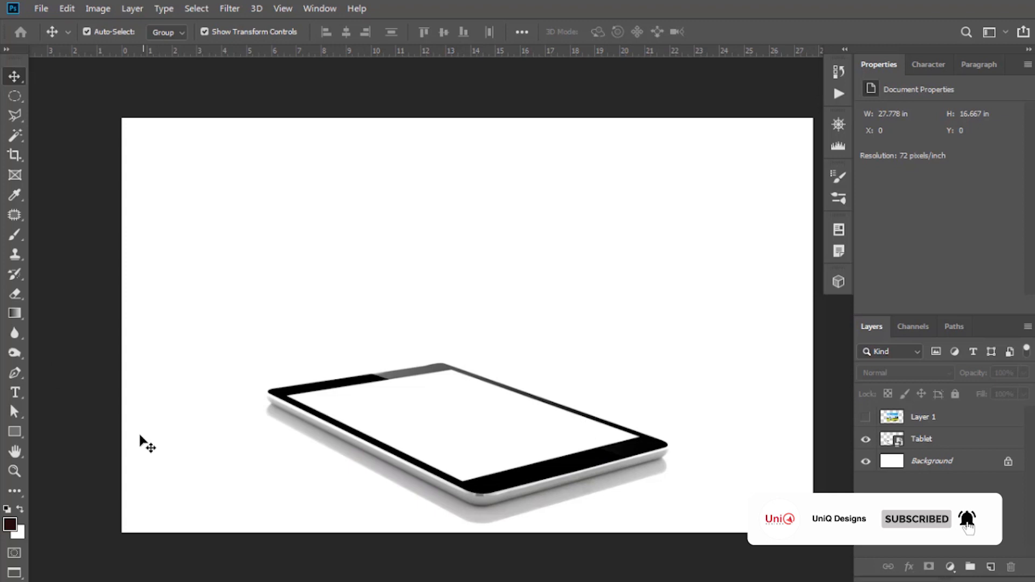
click(14, 372)
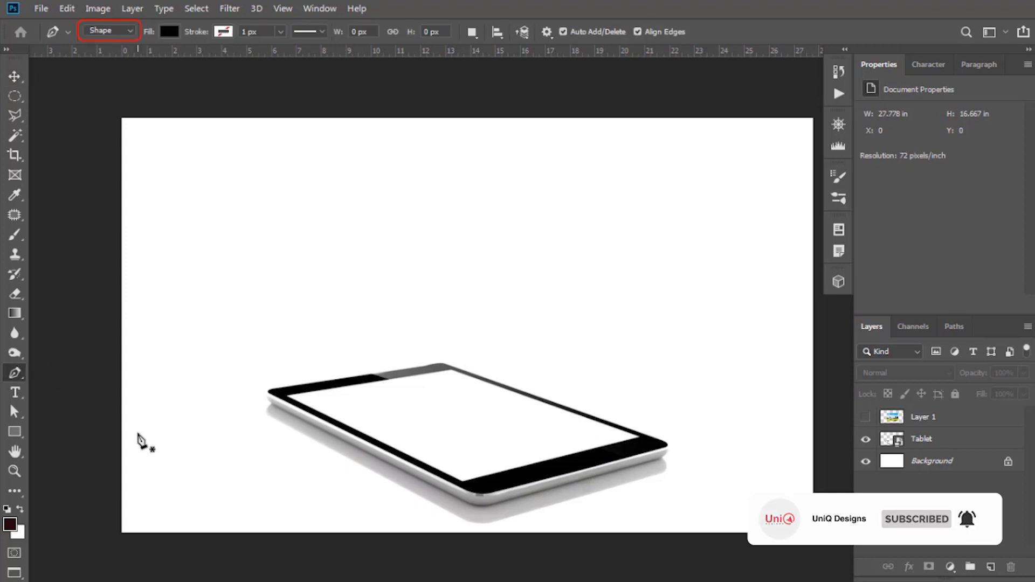
mouse_move(228, 442)
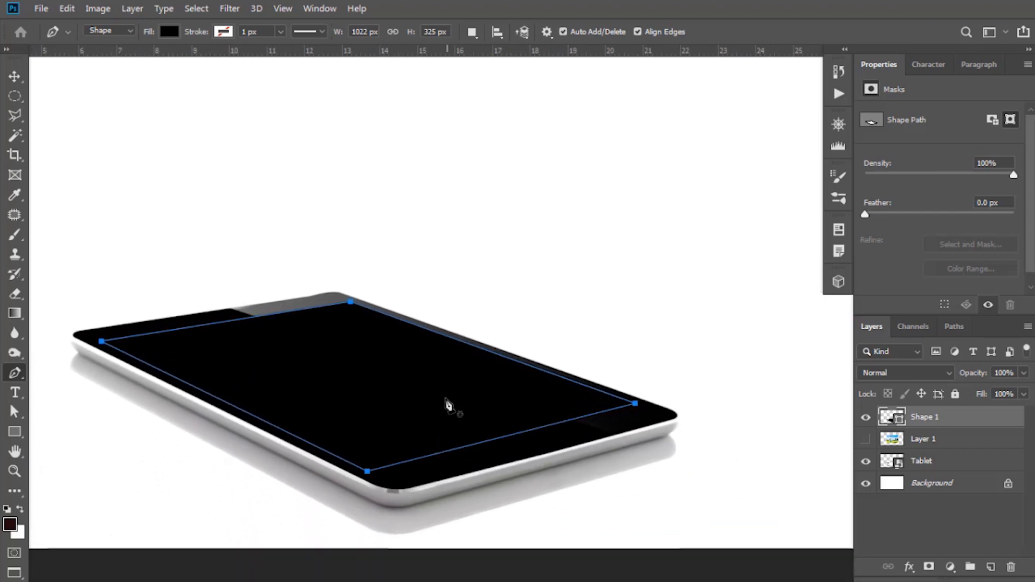
click(14, 76)
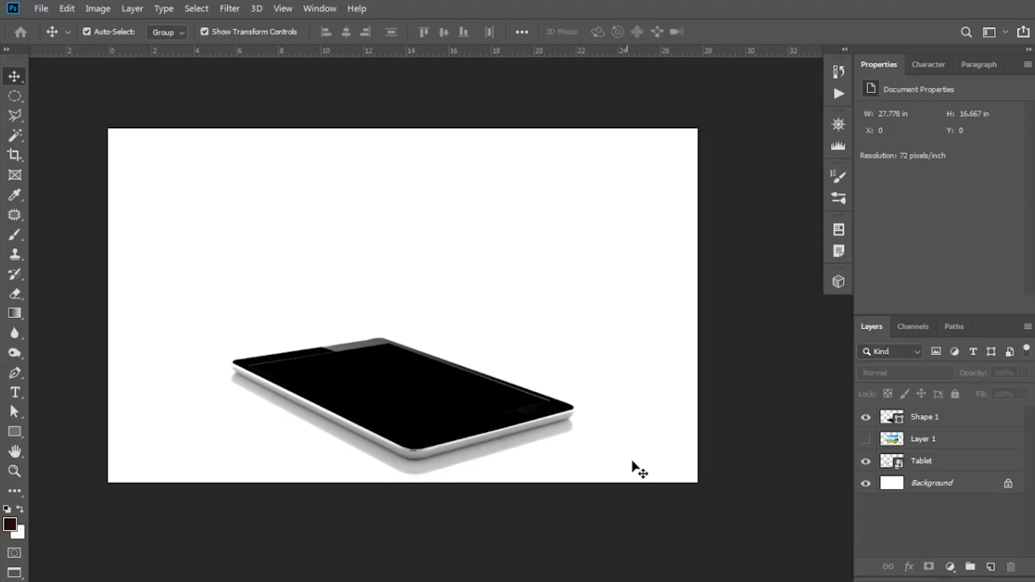
Step: Show Layer 1 clipped to Shape 1 and resize it so the golfer stands on the screen
click(866, 439)
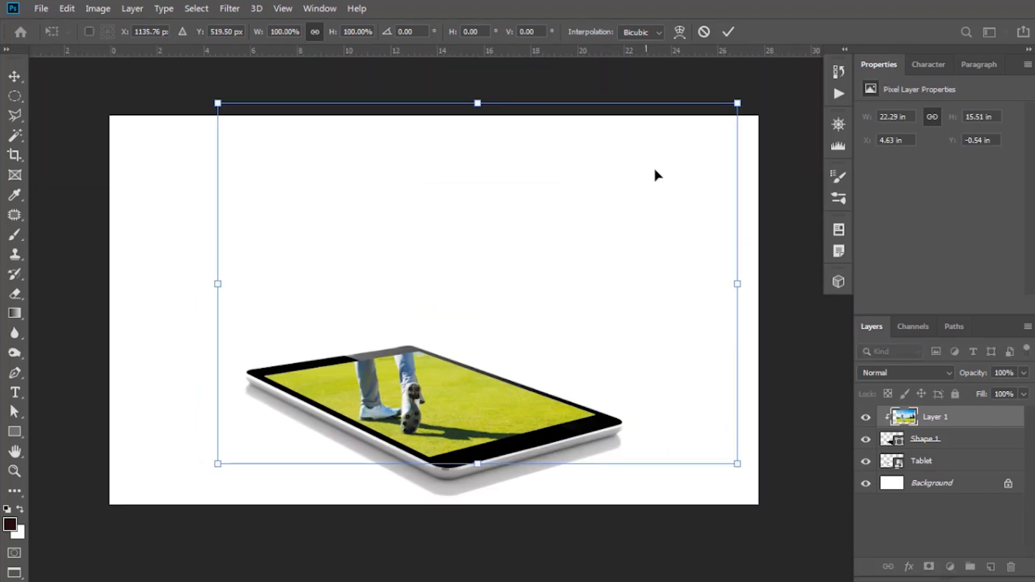
click(728, 31)
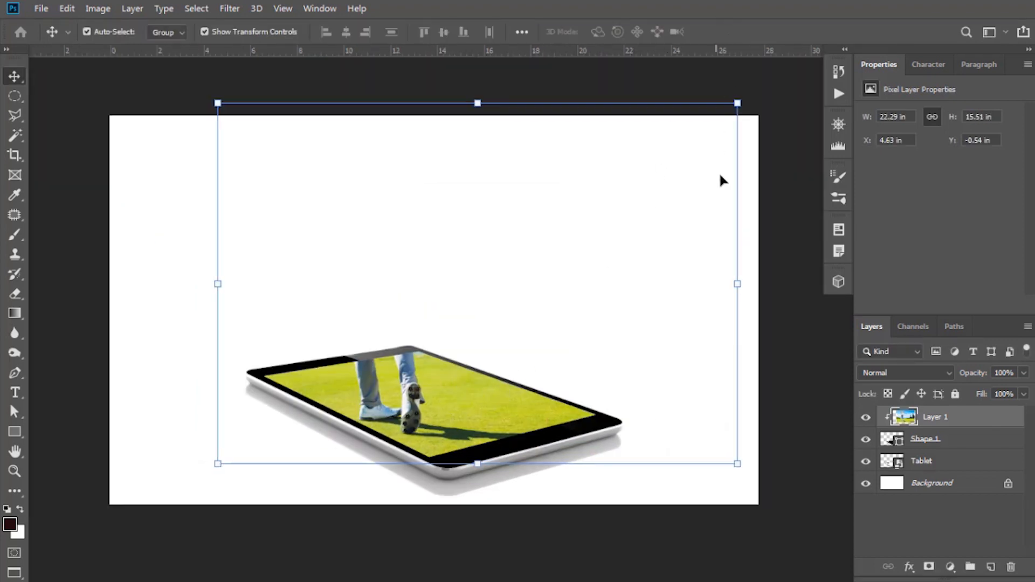
click(935, 417)
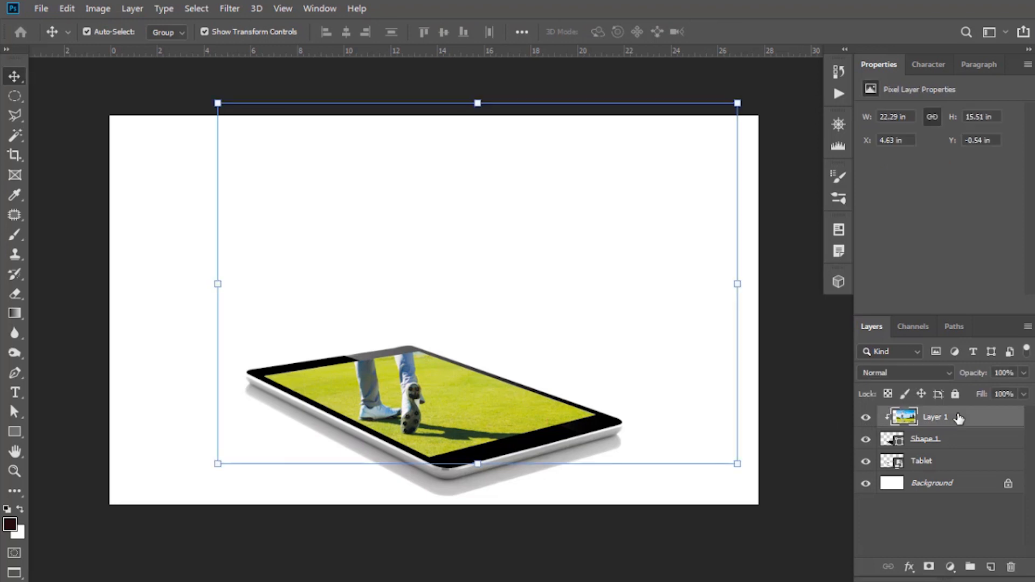
Step: Duplicate Layer 1 with Ctrl+J so an unclipped golfer copy sits on top
key(ctrl+j)
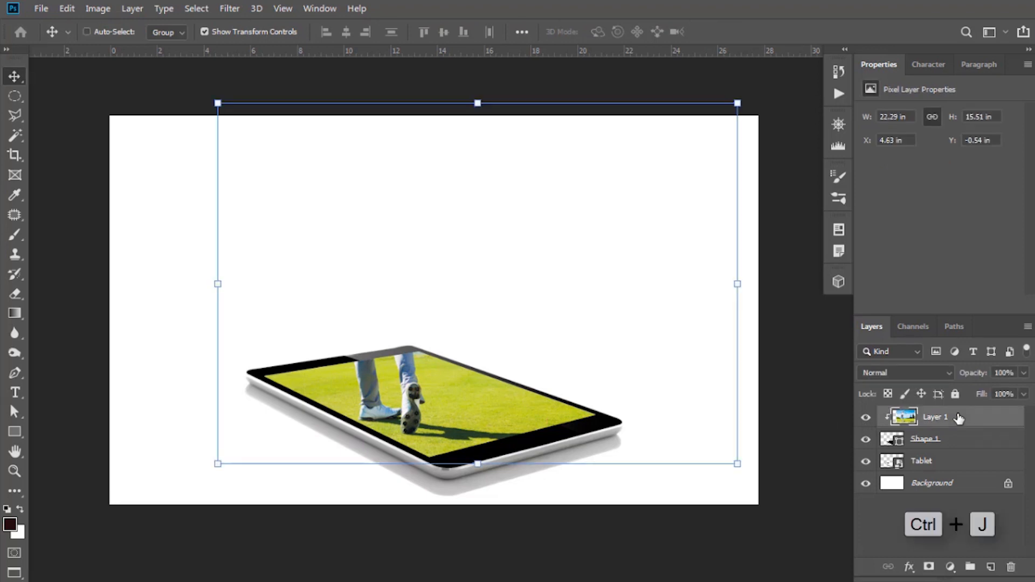
key(ctrl+j)
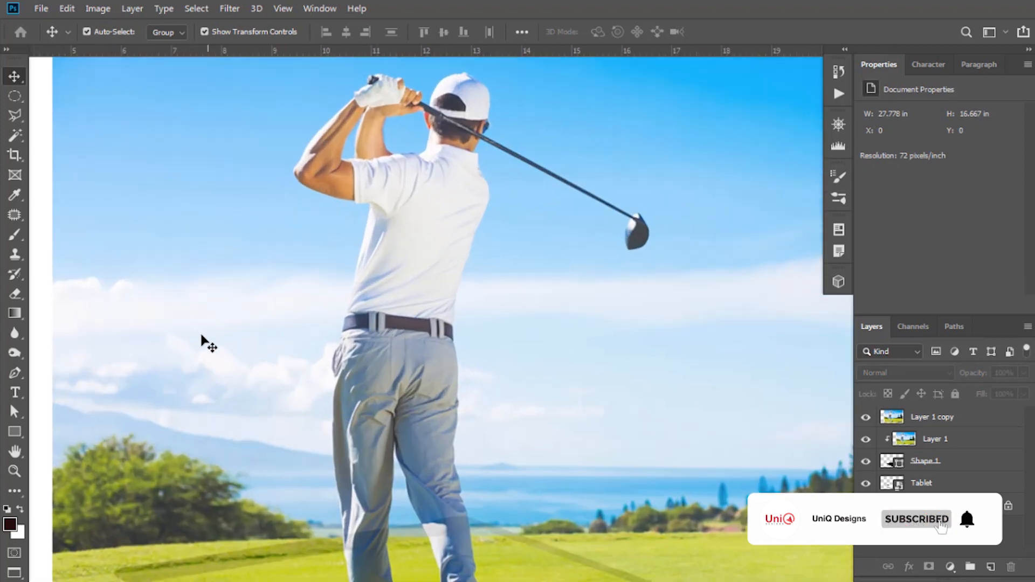
click(14, 372)
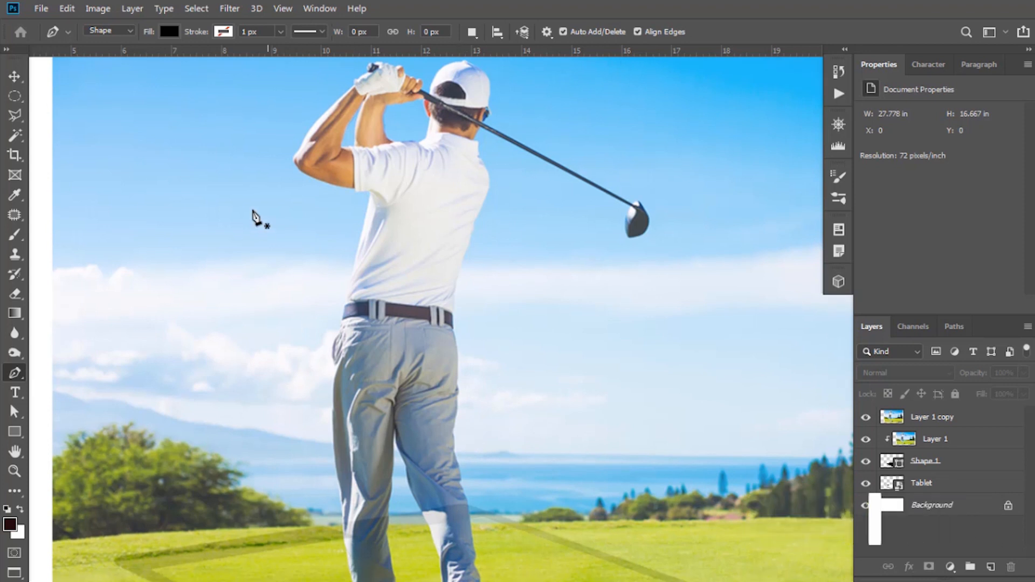
Step: Trace the golfer with a Pen path and make it a selection with 0 px feather
click(109, 31)
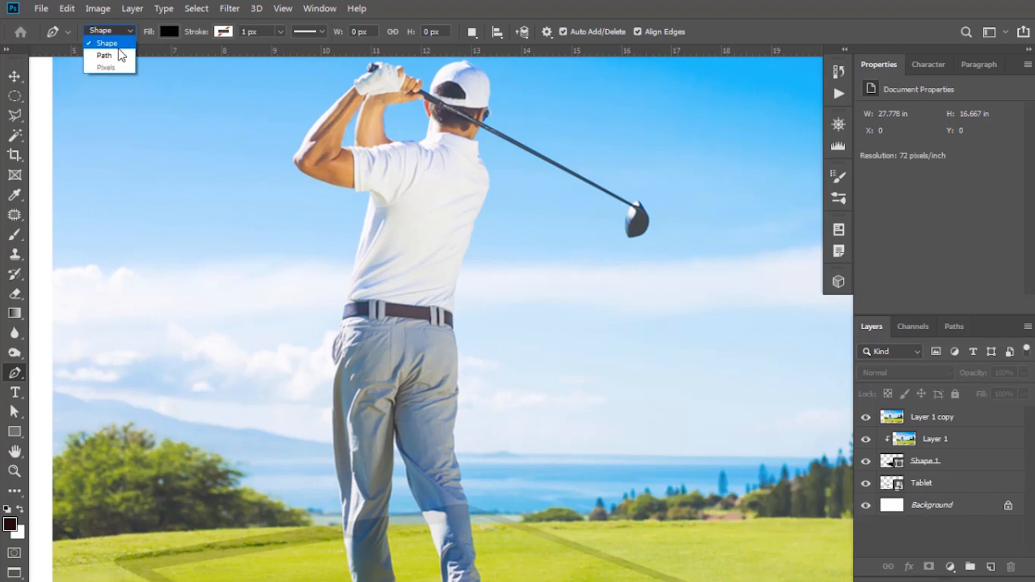
click(104, 55)
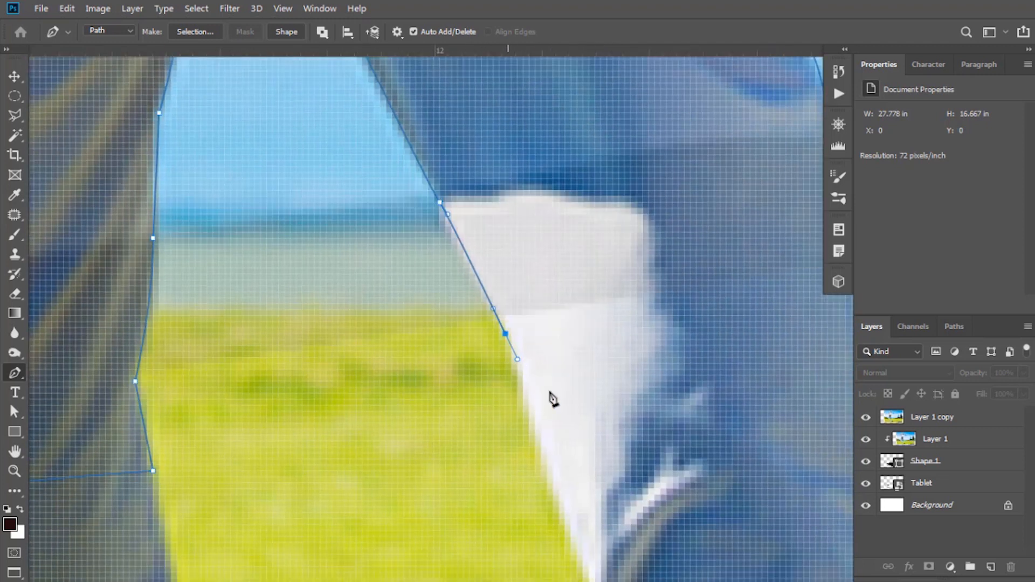
right_click(386, 248)
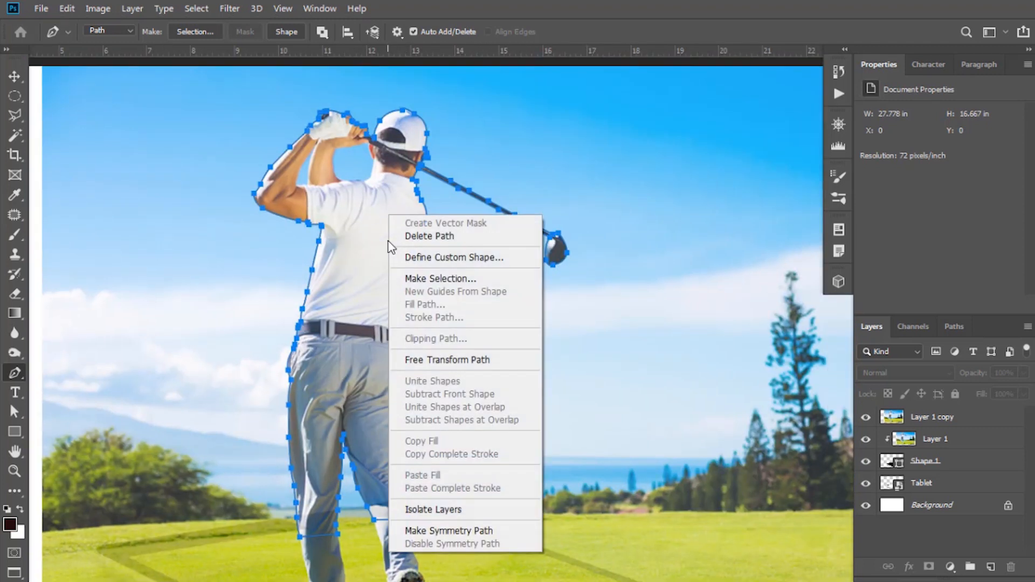
click(440, 278)
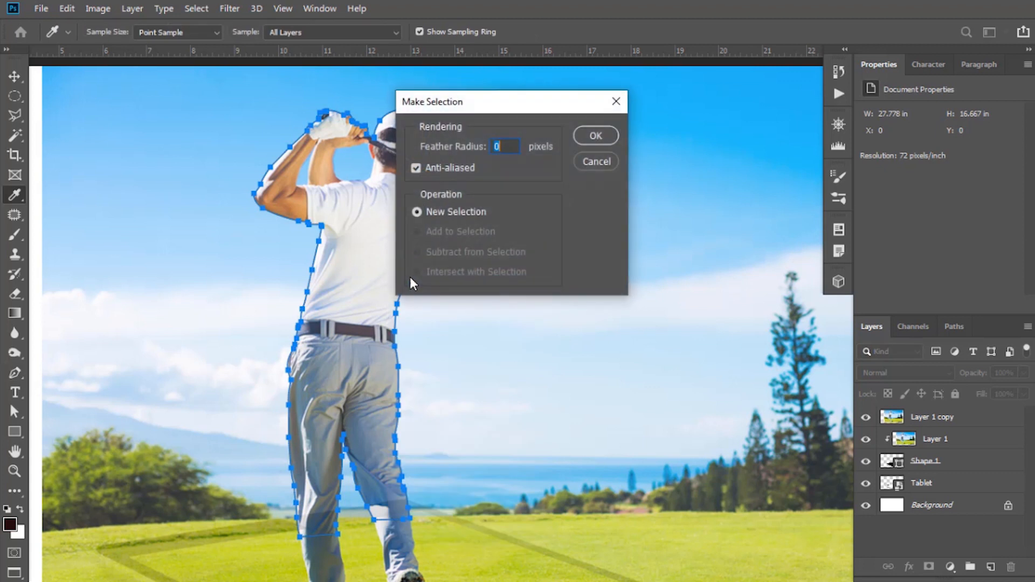
click(593, 136)
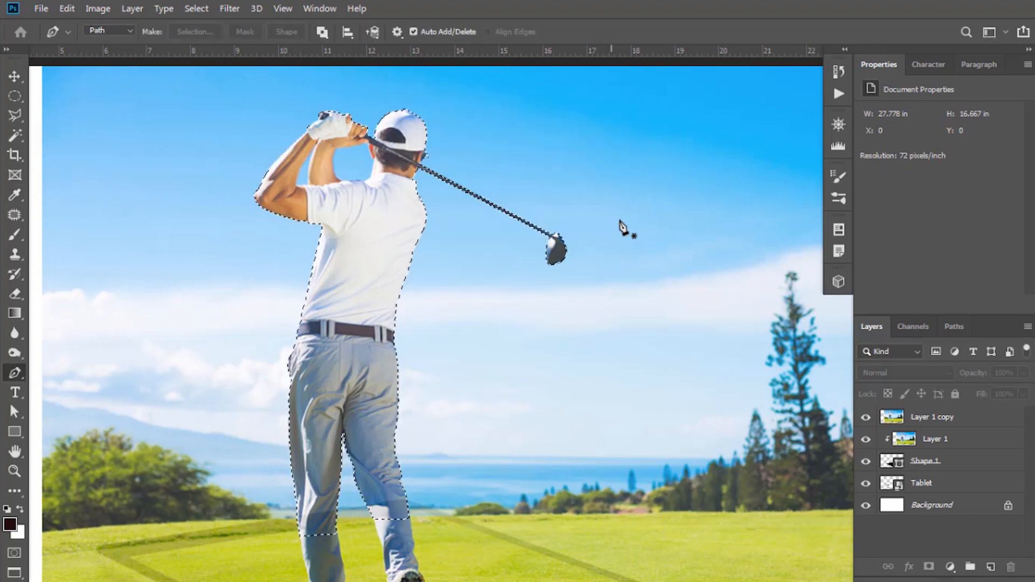
Step: Target Layer 1 copy and reach the Select commands for refining the edge
click(932, 416)
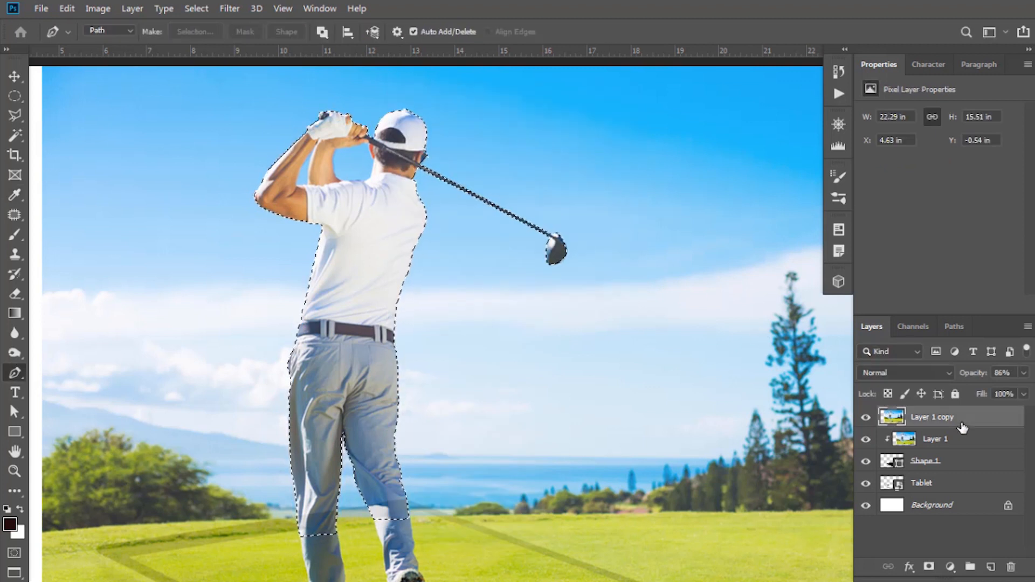
click(196, 8)
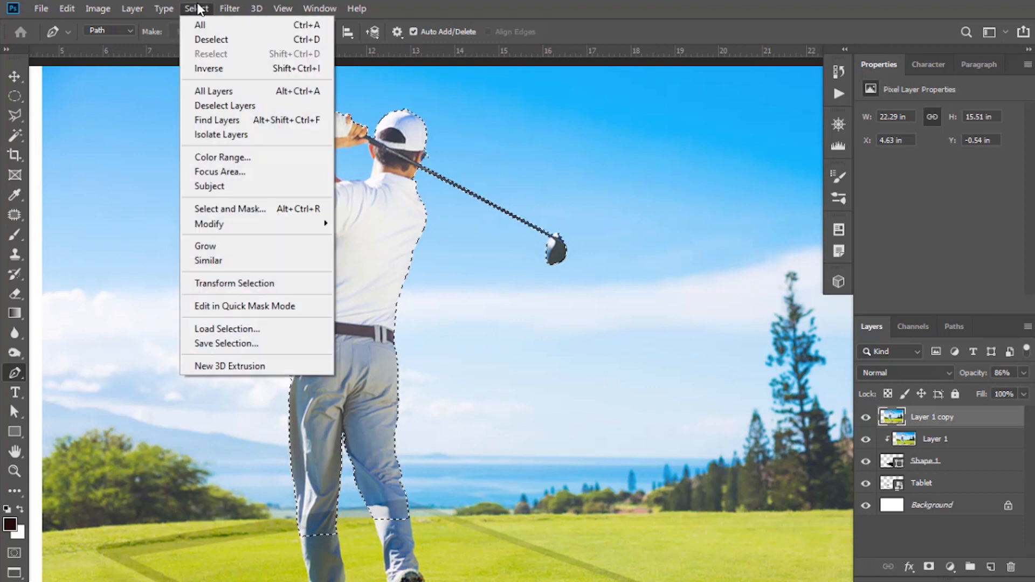
Step: Refine Edge with Radius 1.0, Smooth 11, Shift Edge -6%, output to a new layer
click(230, 208)
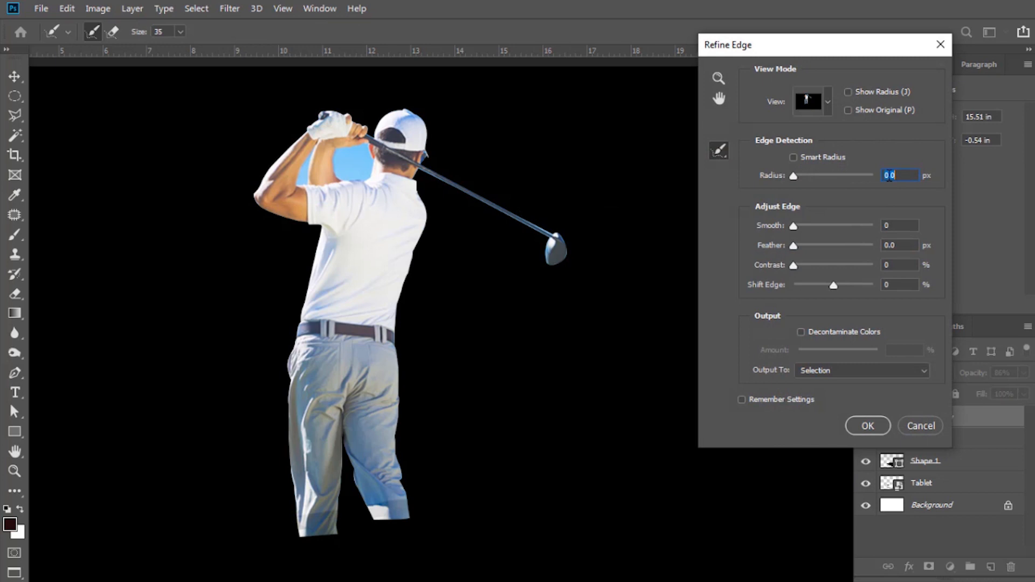
text(1.0)
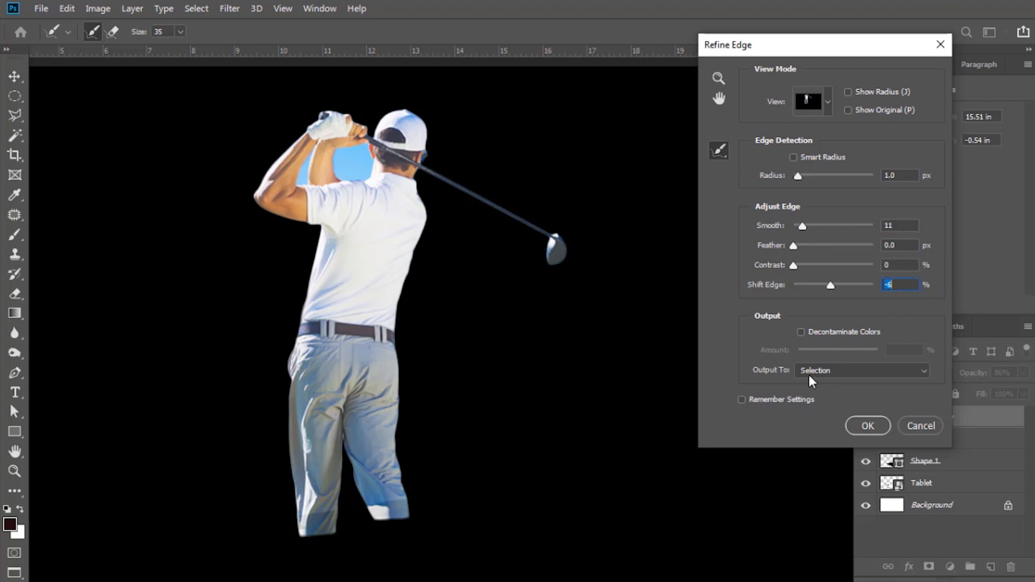
click(862, 370)
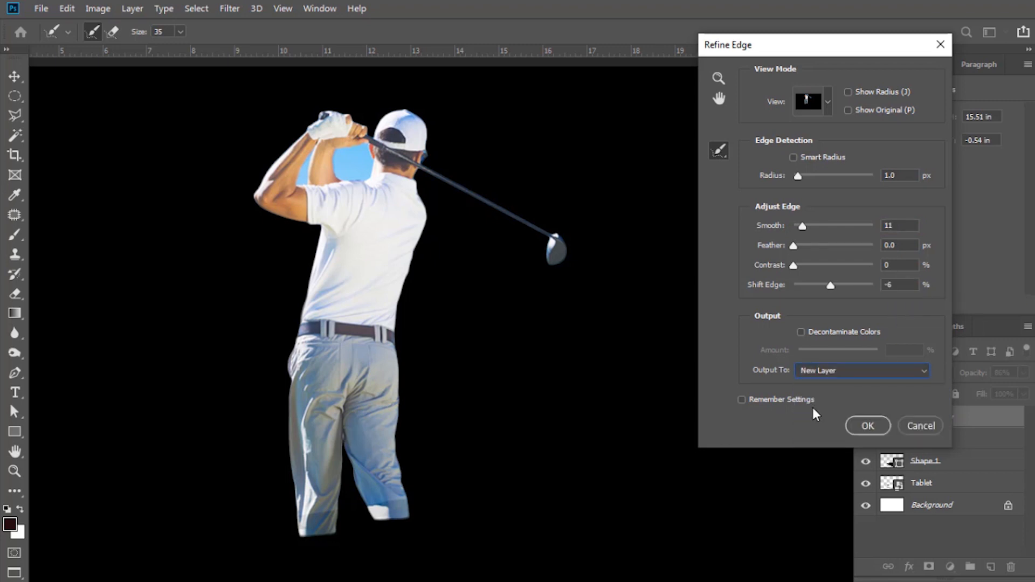
click(867, 426)
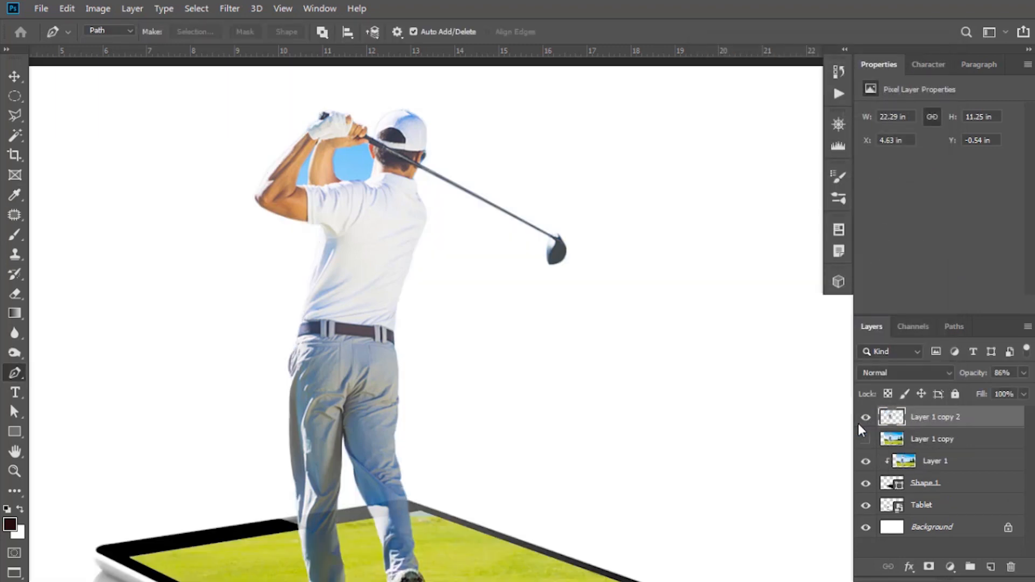
Step: Outline and erase the blue sky gaps behind the head and beside the arm on Layer 1 copy 2
click(866, 439)
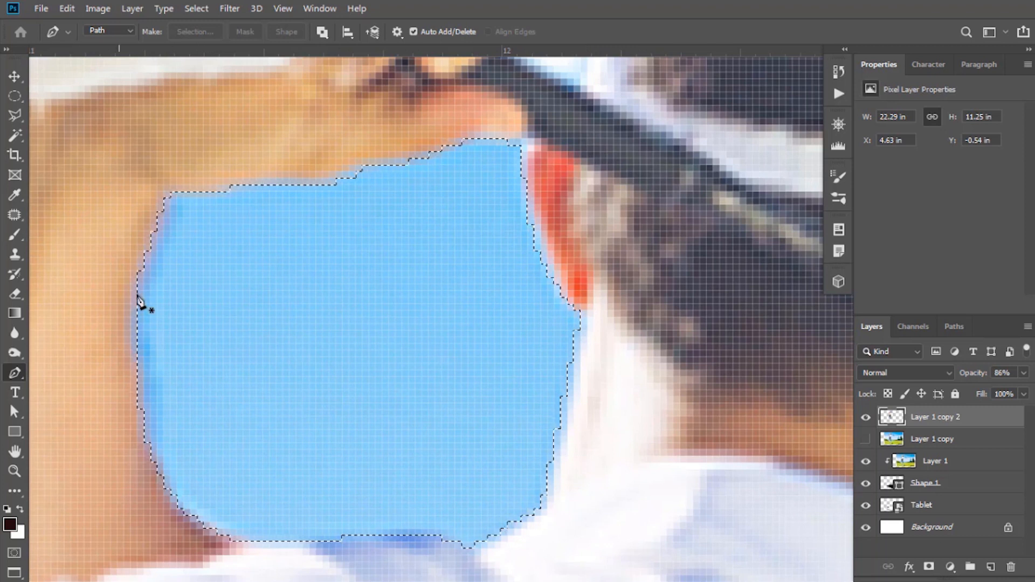
click(14, 293)
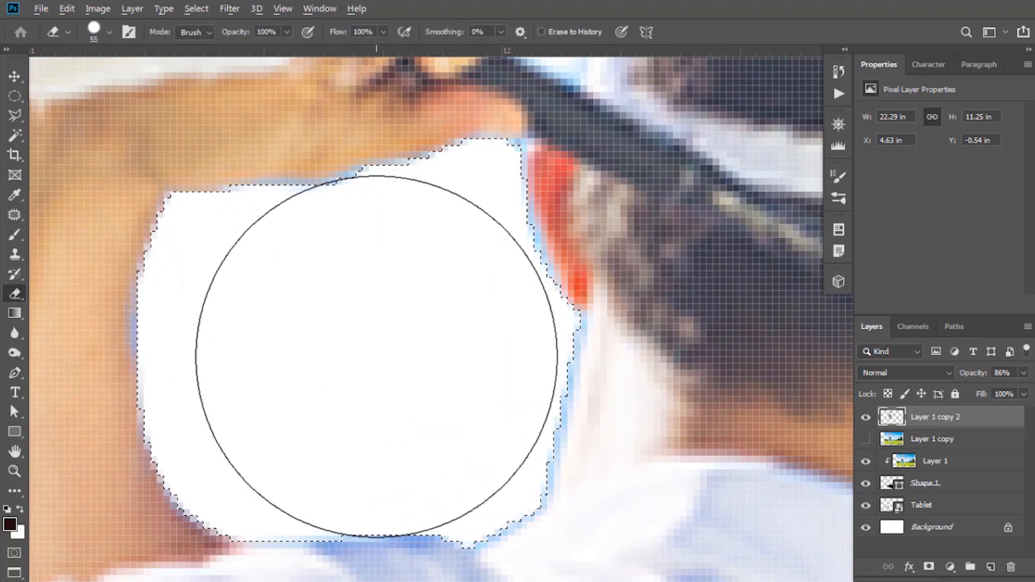
key(ctrl+d)
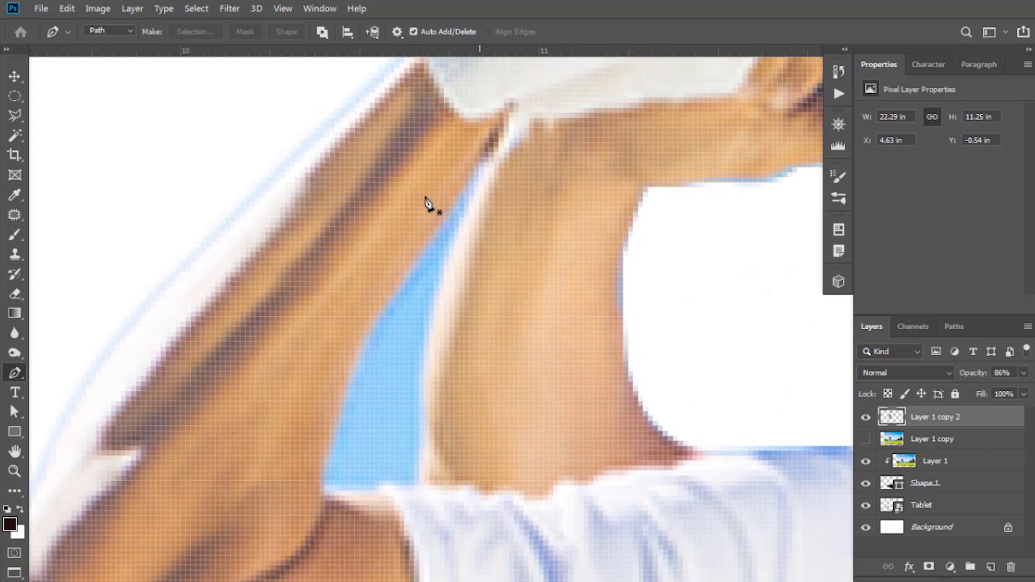
click(479, 218)
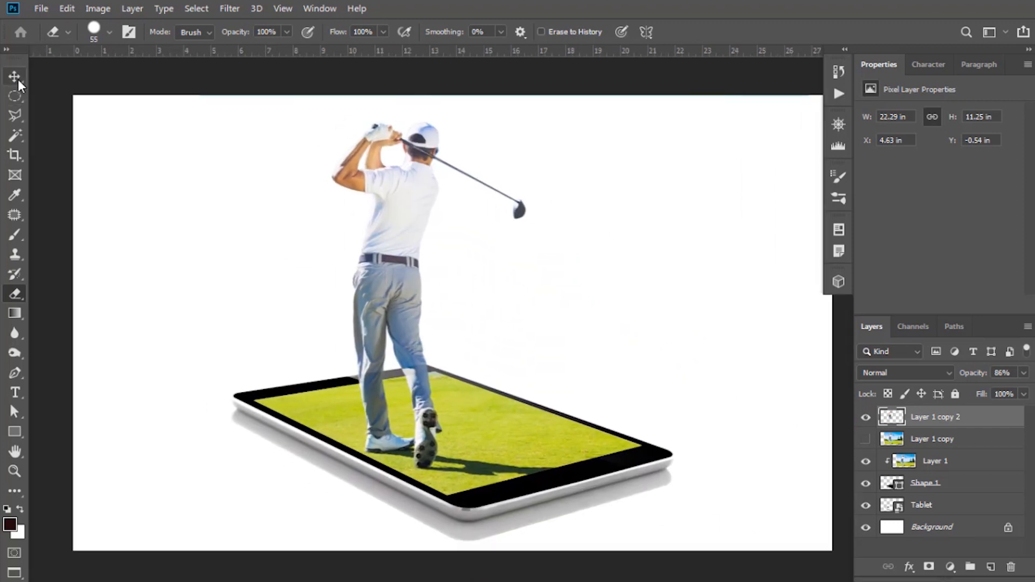
click(14, 75)
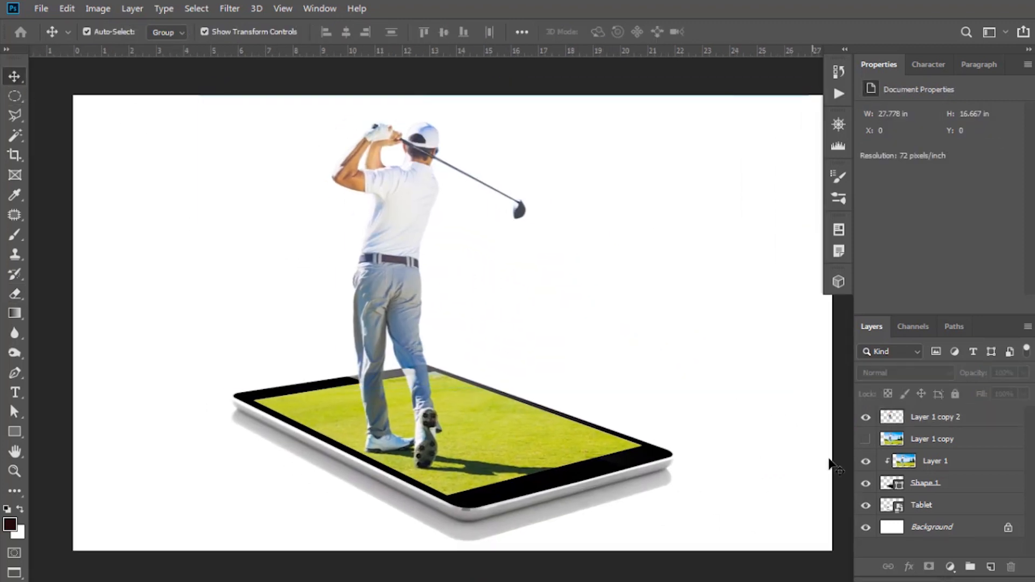
click(936, 416)
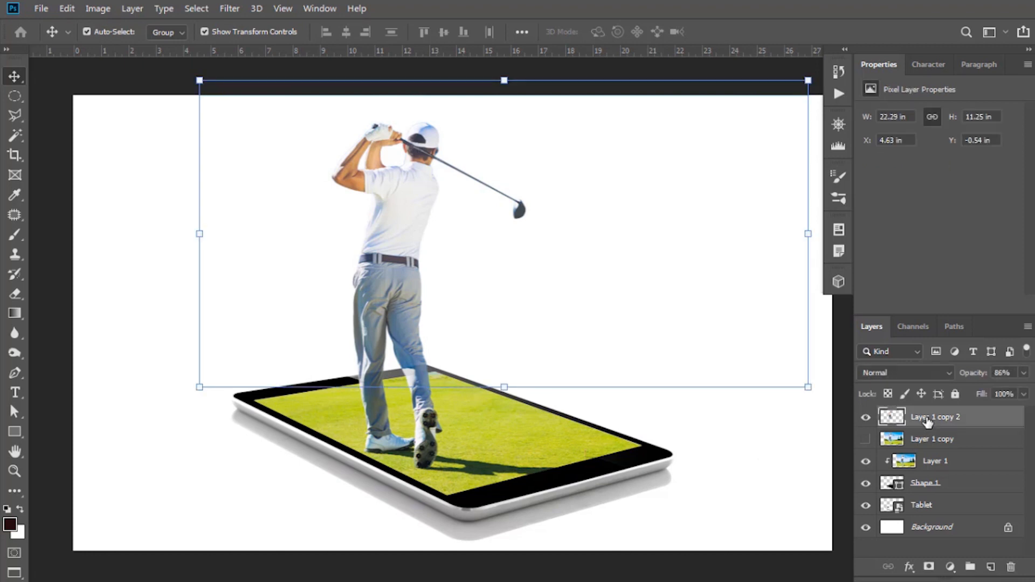
mouse_move(954, 500)
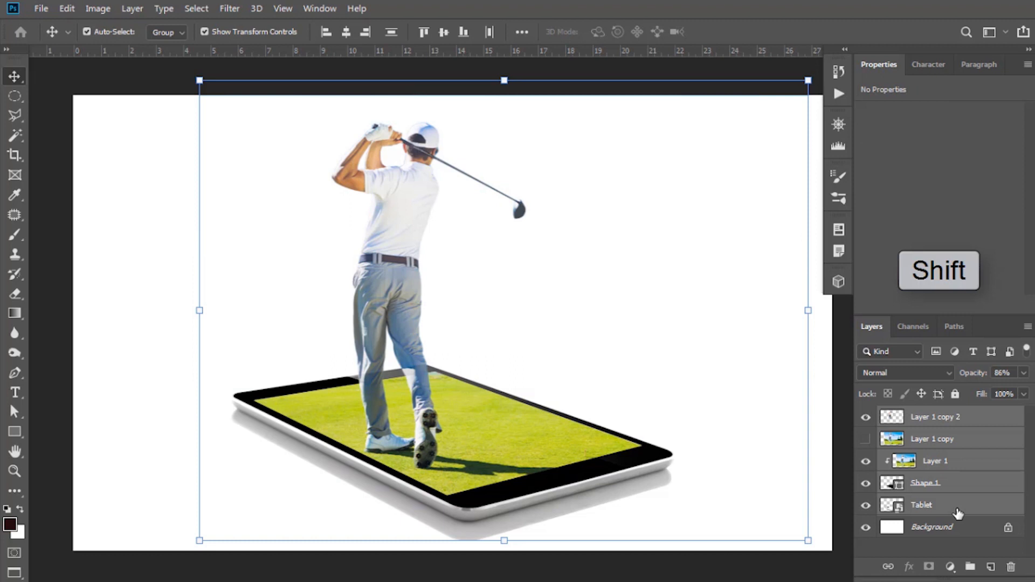
Step: Group layers from Layer 1 copy 2 down to Tablet into Group 1 with Ctrl+G
key(ctrl+g)
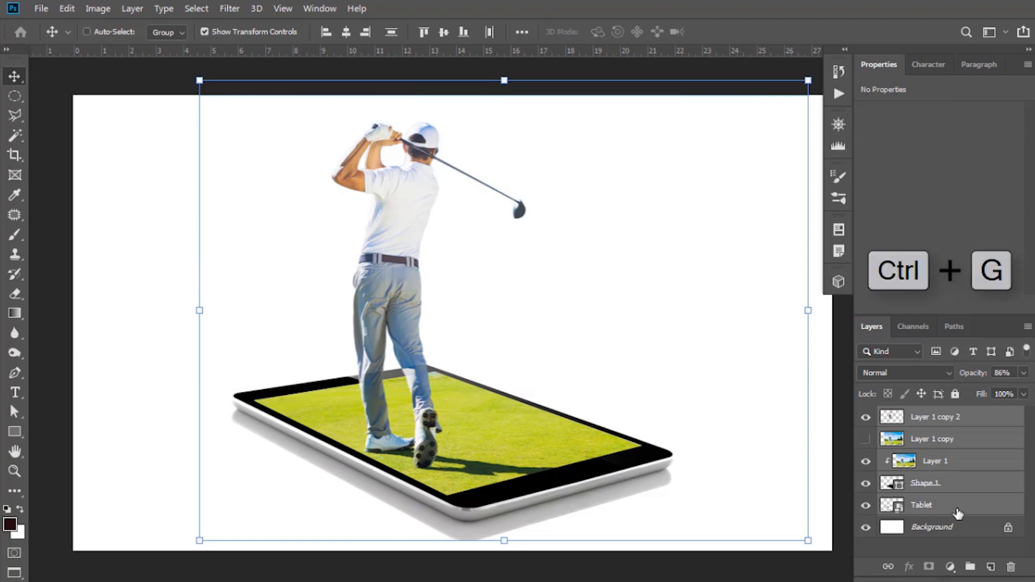
key(ctrl+g)
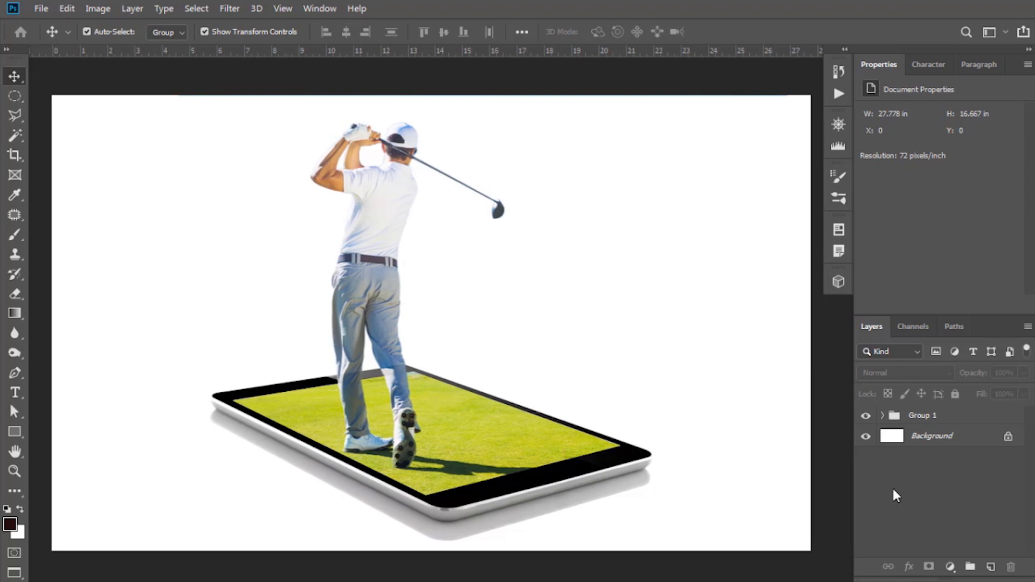
click(949, 566)
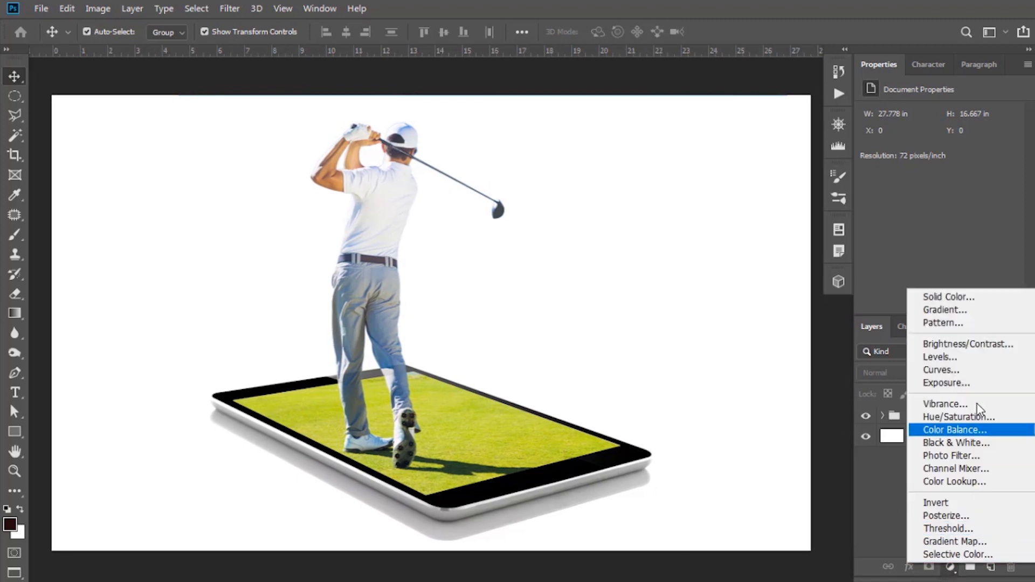
Step: Create a Solid Color fill layer set to near-white f5f5f5 above the Background
click(948, 297)
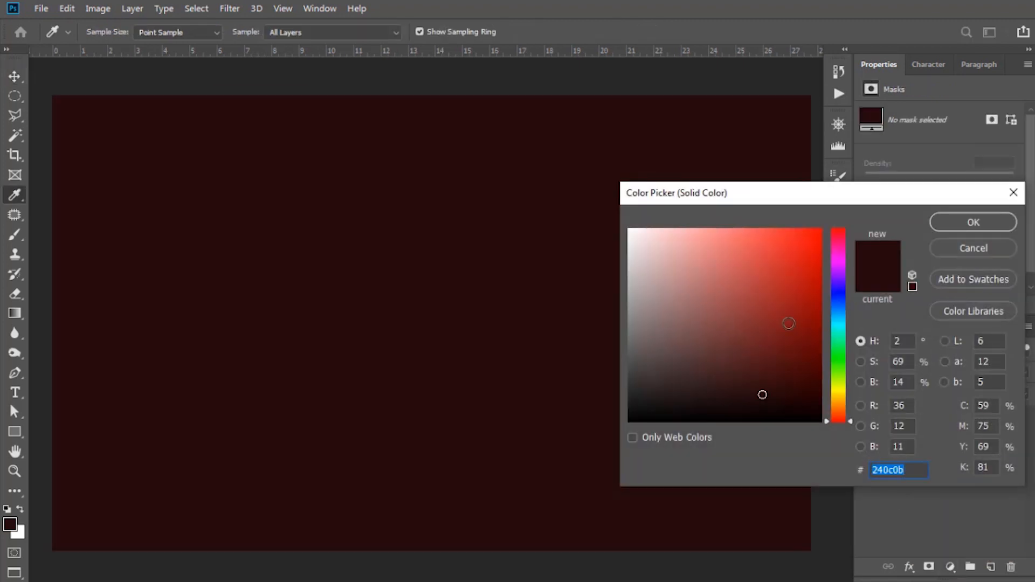
click(621, 237)
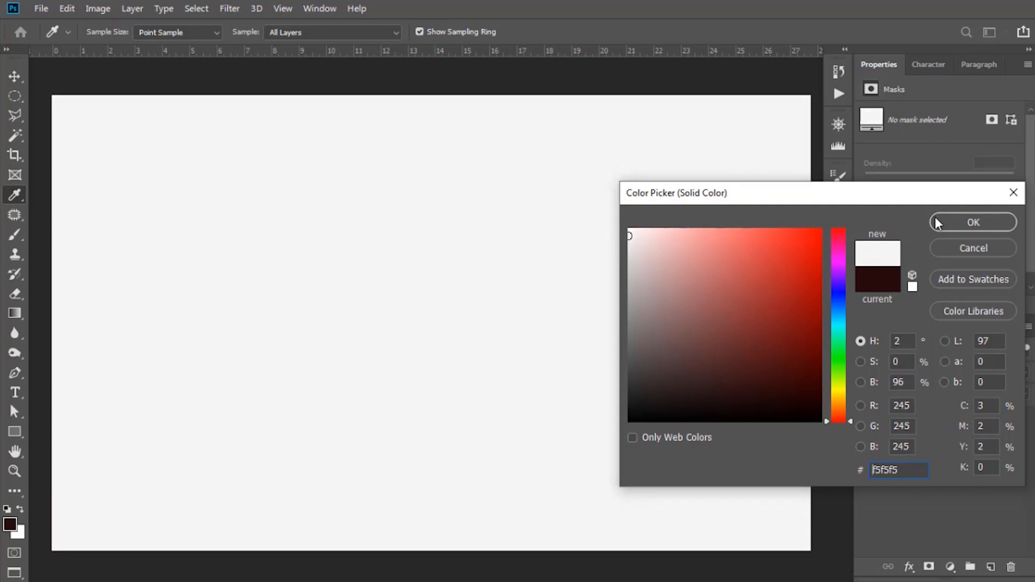
click(972, 222)
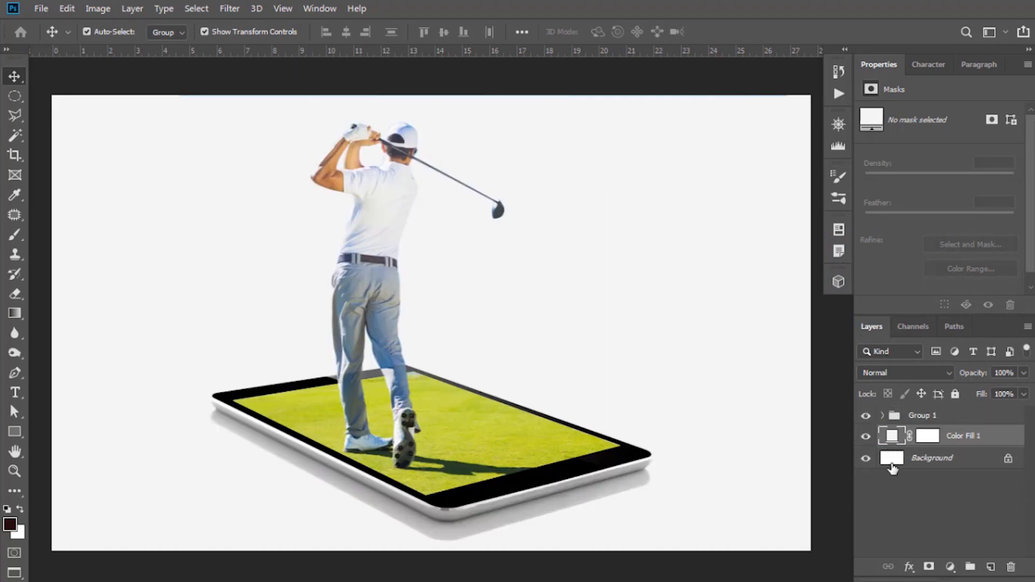
click(950, 566)
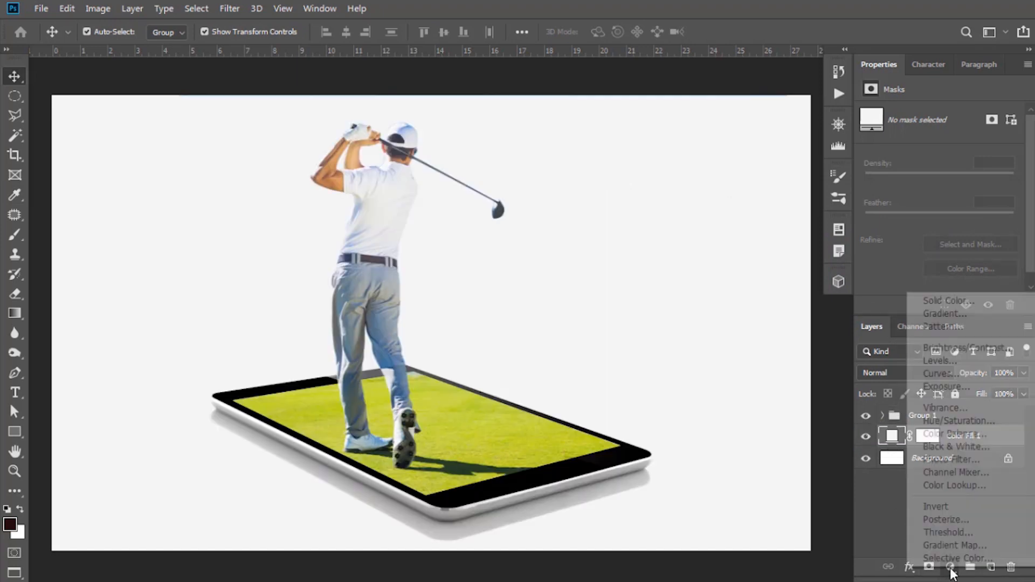
Step: Start a Gradient fill layer and recolour its starting stop to a light sky blue
click(945, 314)
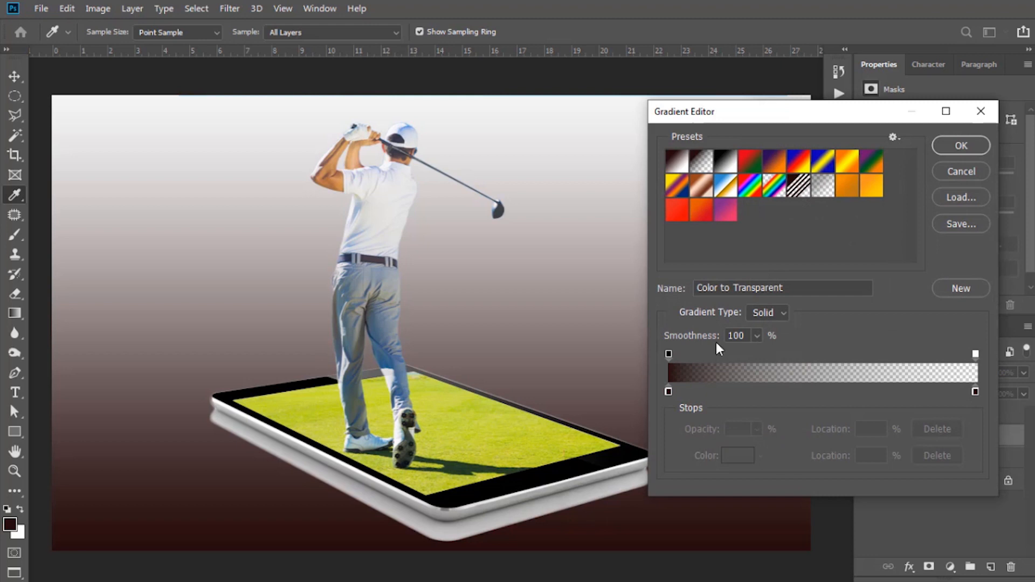
click(668, 391)
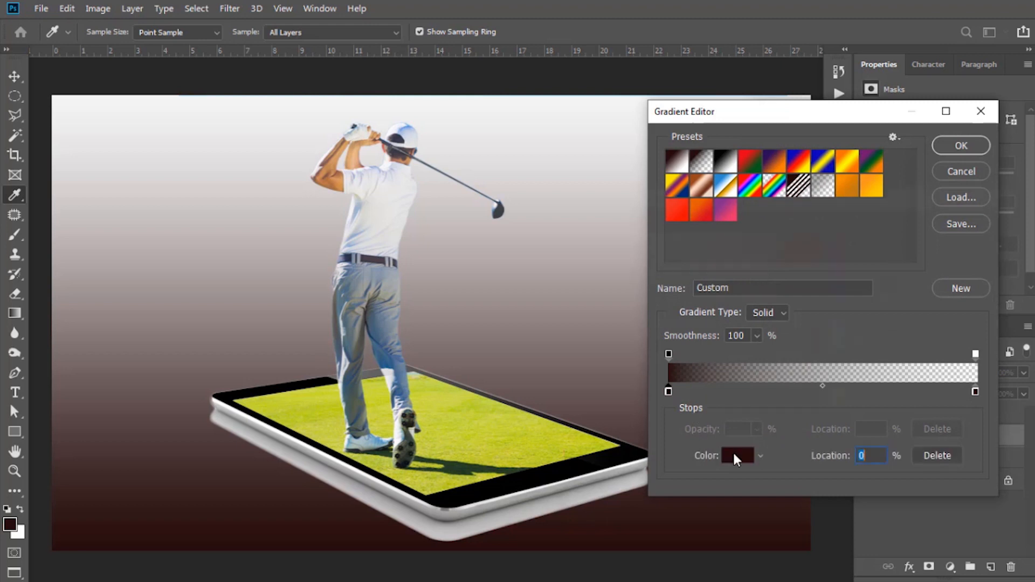
click(738, 455)
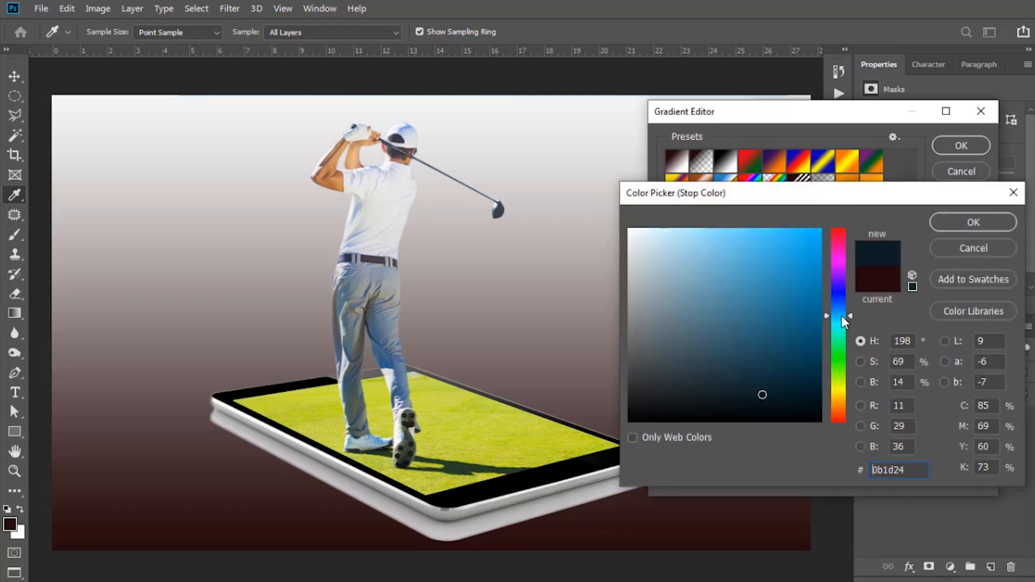
click(686, 219)
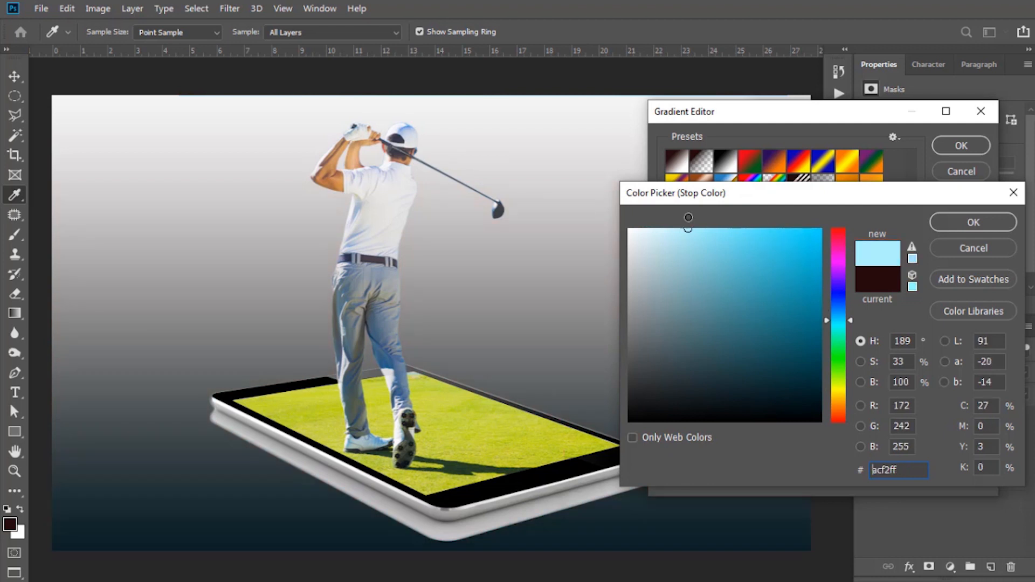
click(665, 231)
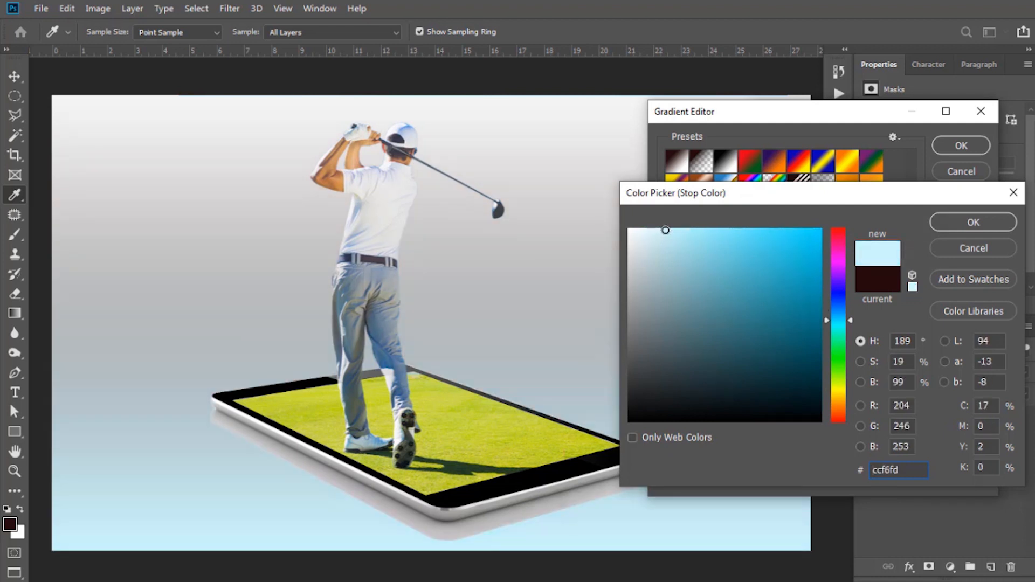
click(973, 222)
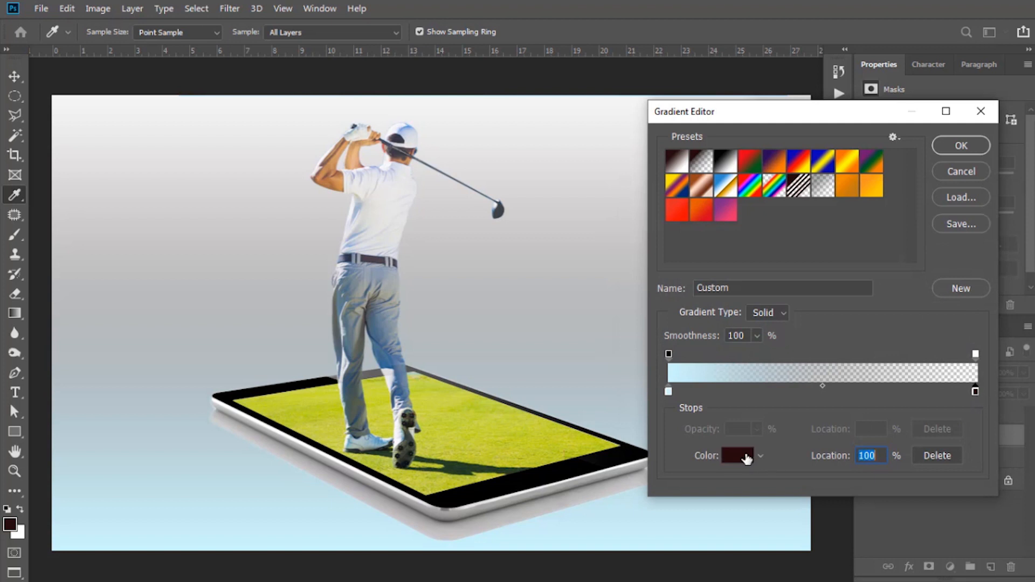
Step: Set the gradient's end stop to white #ffffff and apply the sky gradient fill
click(737, 455)
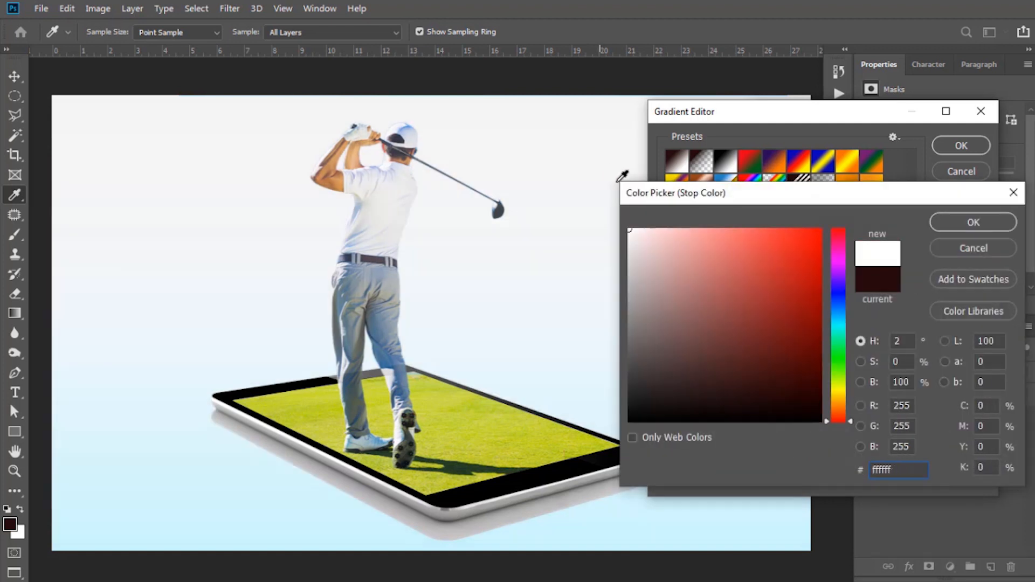
click(973, 223)
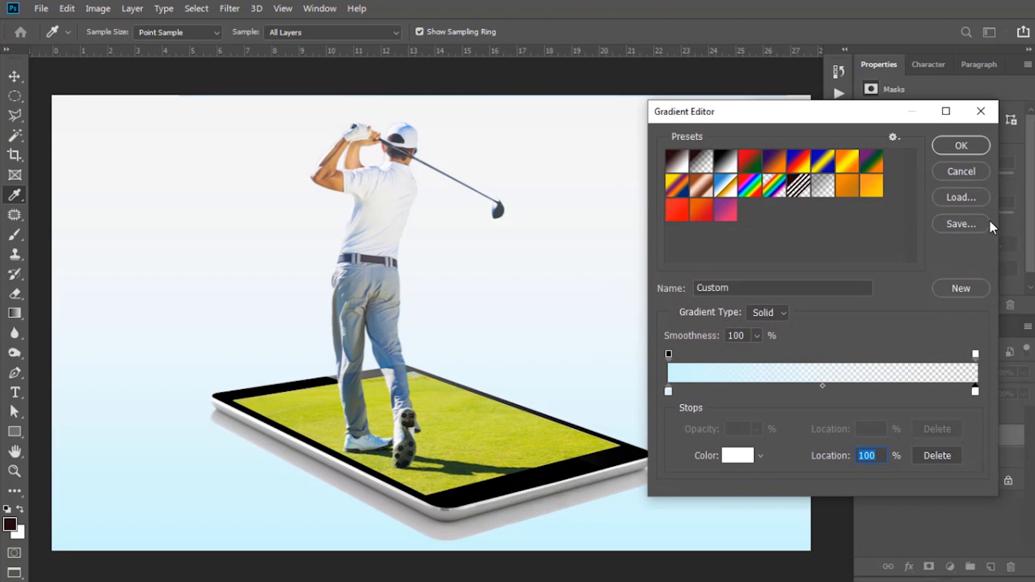
click(960, 146)
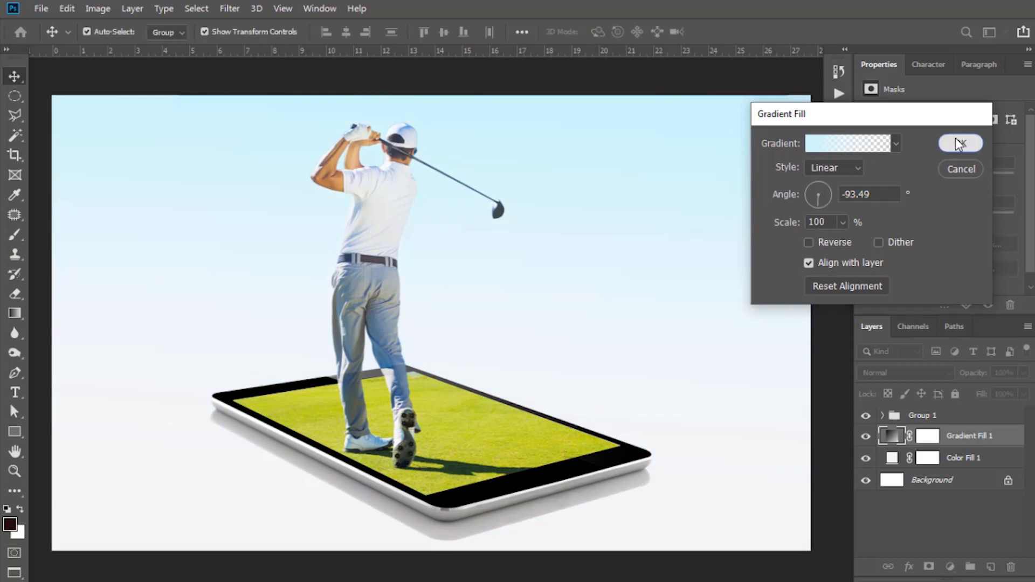
click(960, 143)
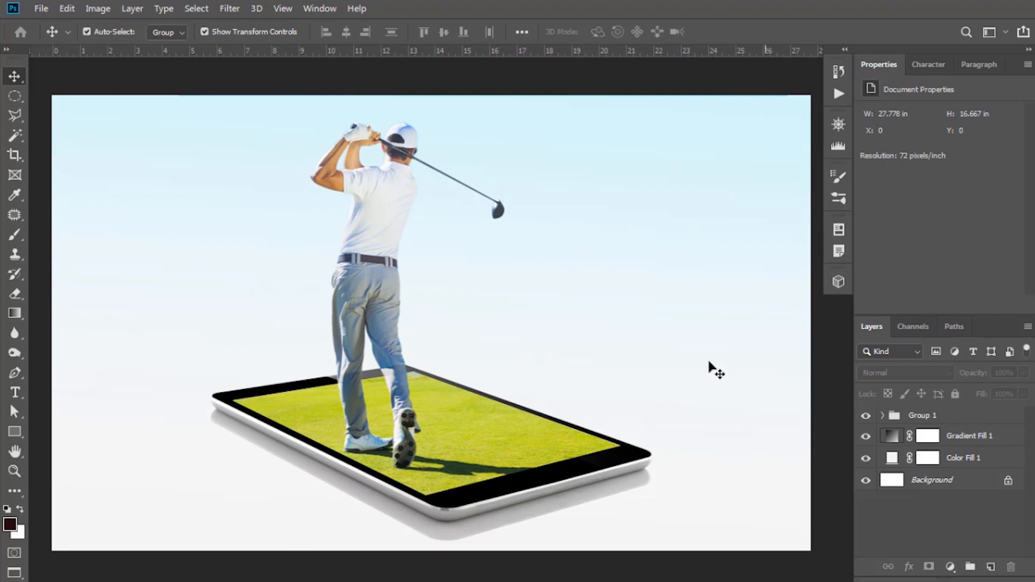
Step: Place the Clouds image into the document via Place Embedded
click(40, 9)
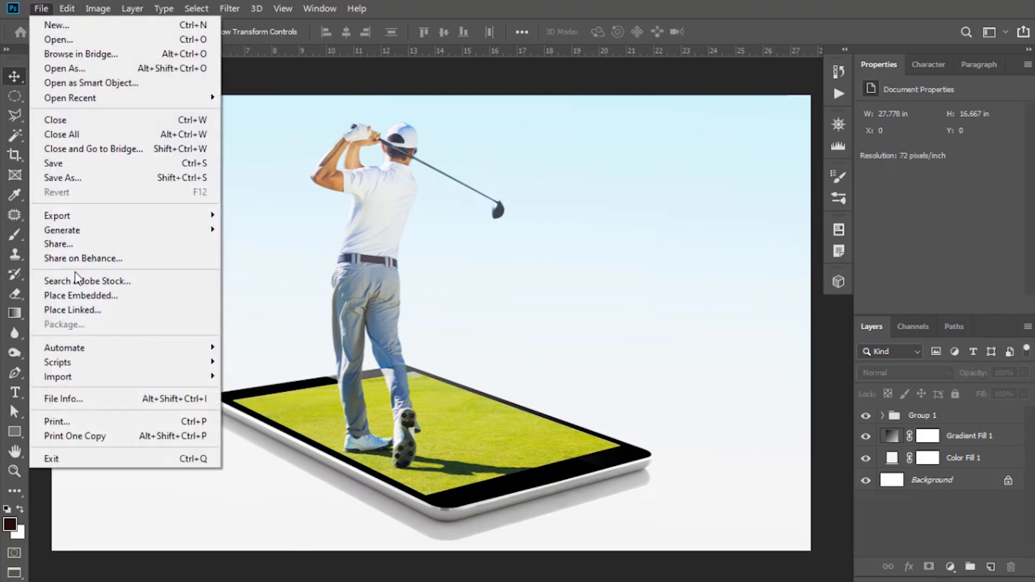
click(80, 296)
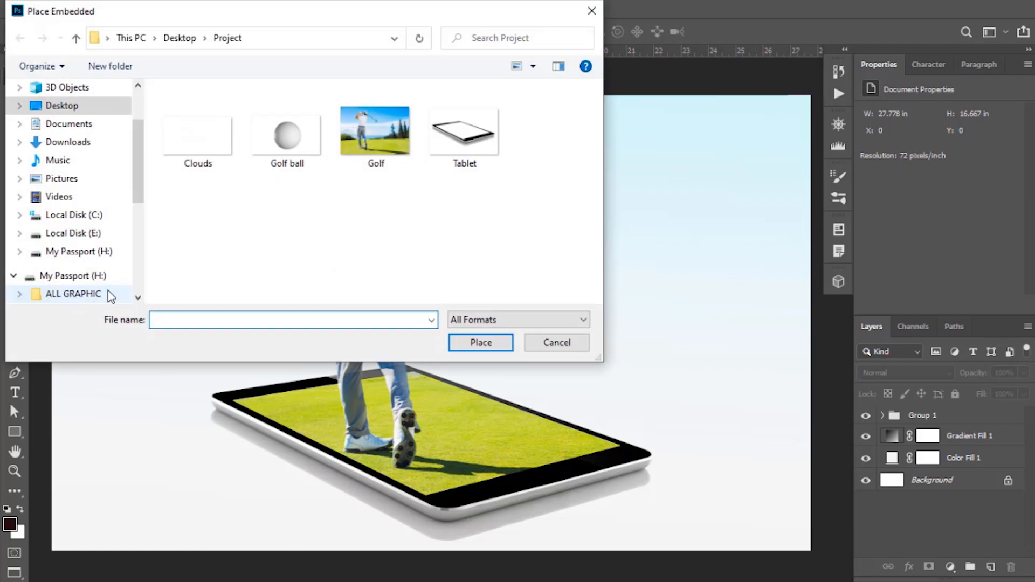
click(480, 341)
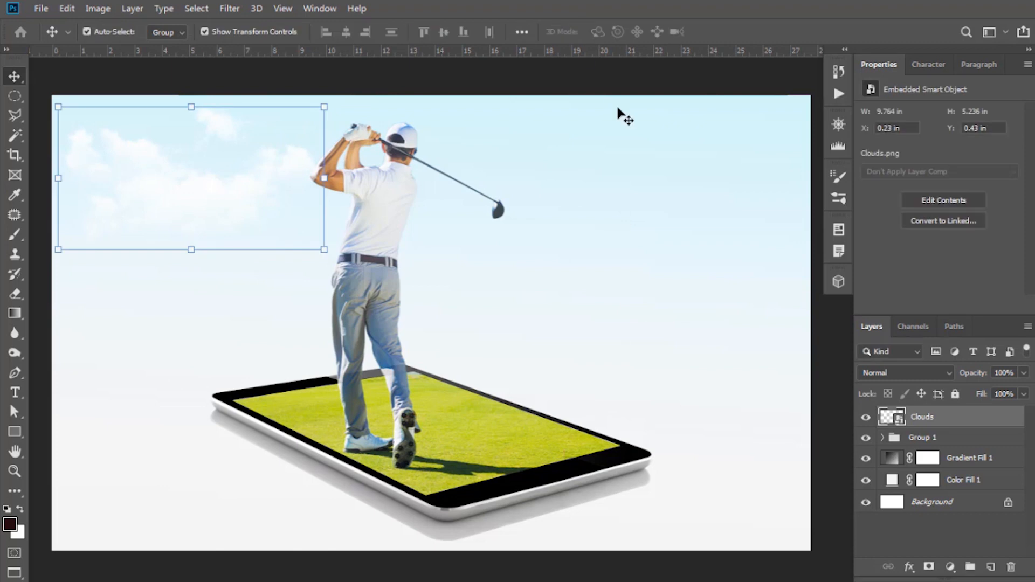
mouse_move(892, 417)
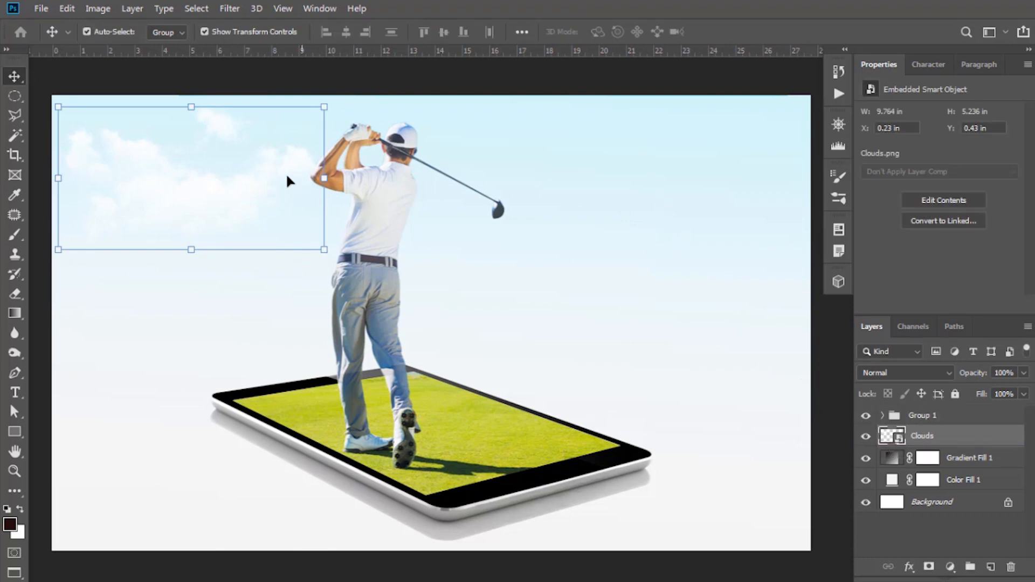
Step: Scale the clouds with Free Transform and duplicate the layer for a second cloud
key(ctrl+t)
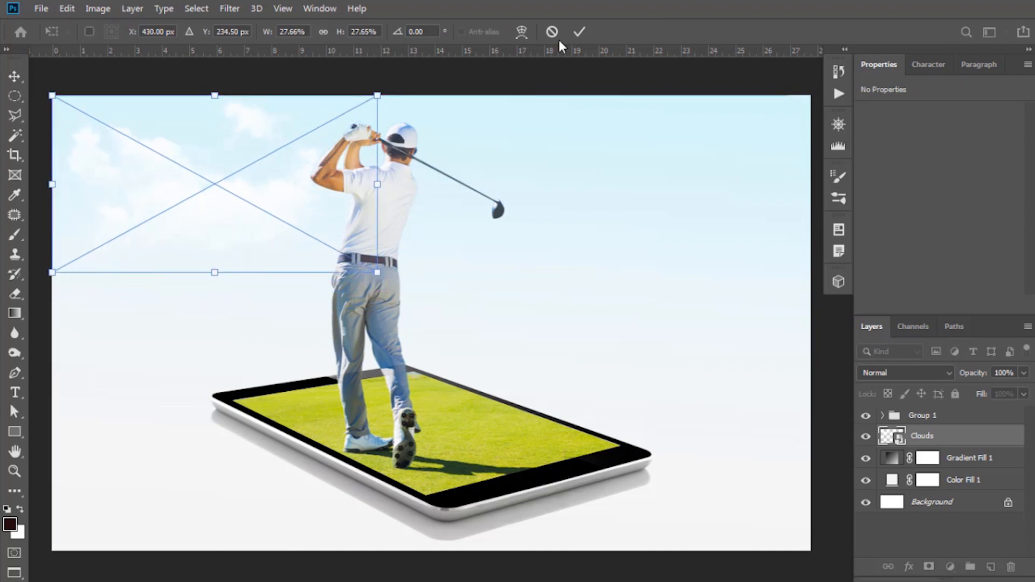
click(578, 32)
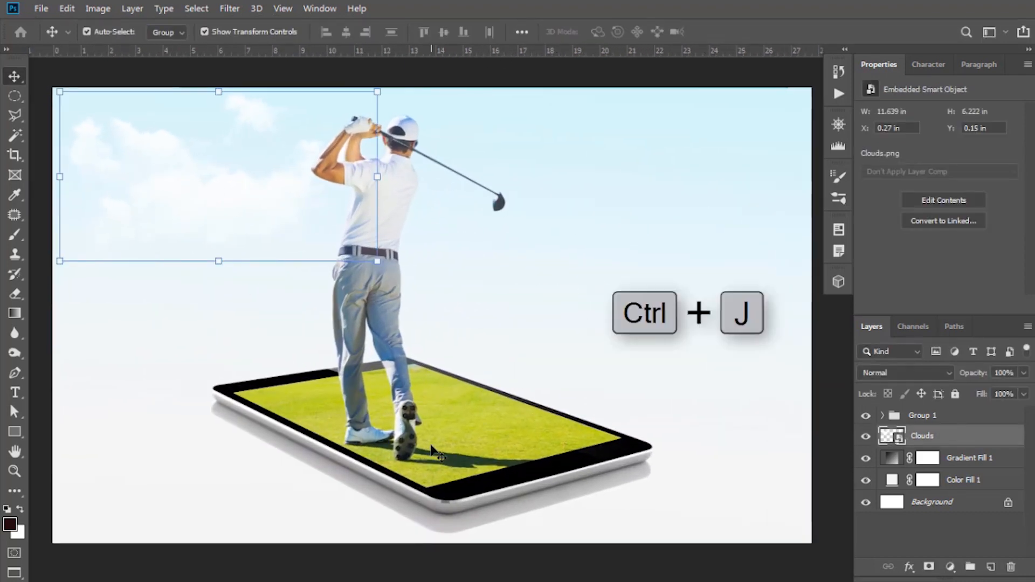
key(ctrl+j)
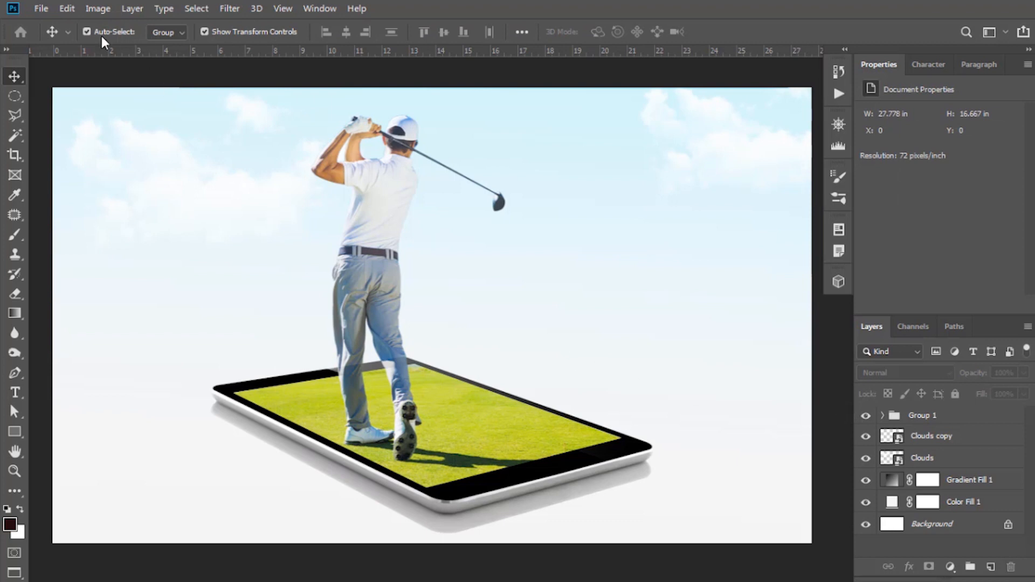
Step: Place the Golf ball image via Place Embedded and duplicate its layer
click(40, 9)
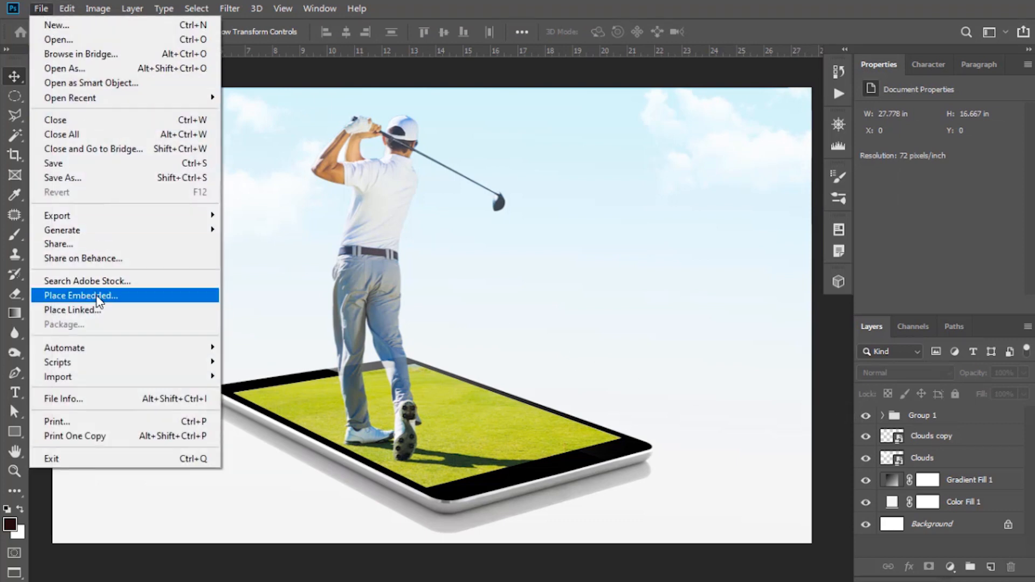
click(81, 296)
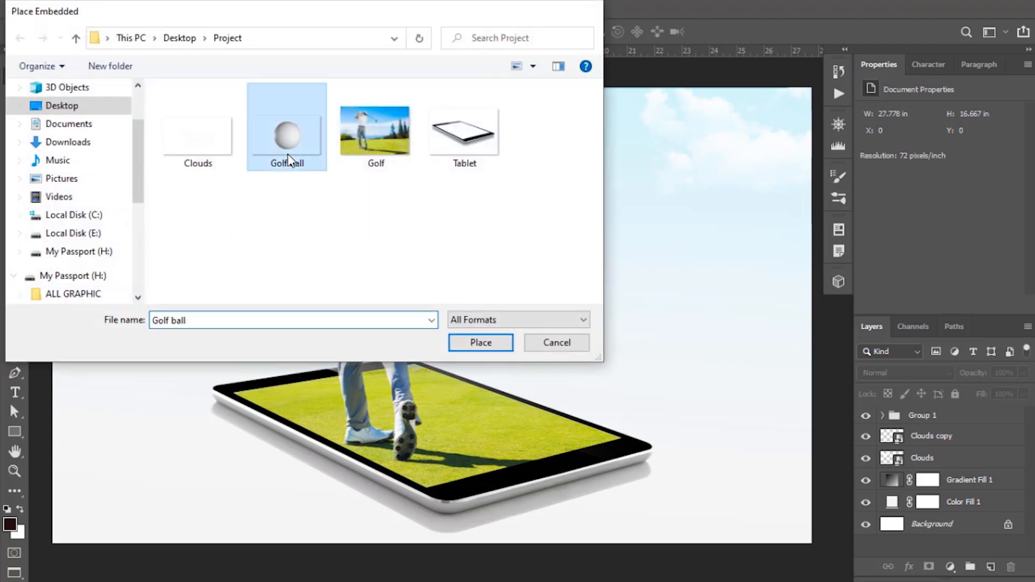
click(481, 342)
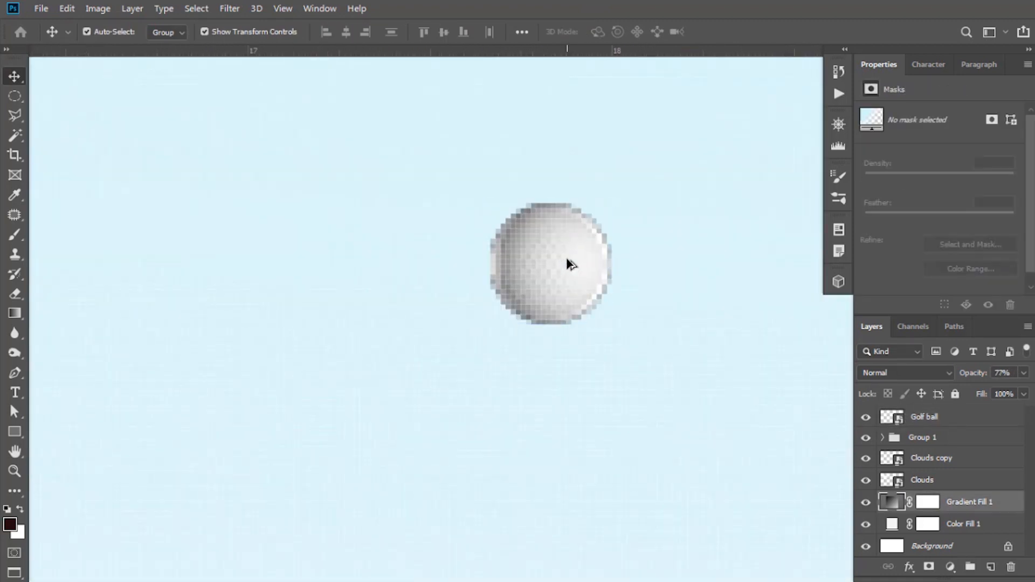
click(925, 416)
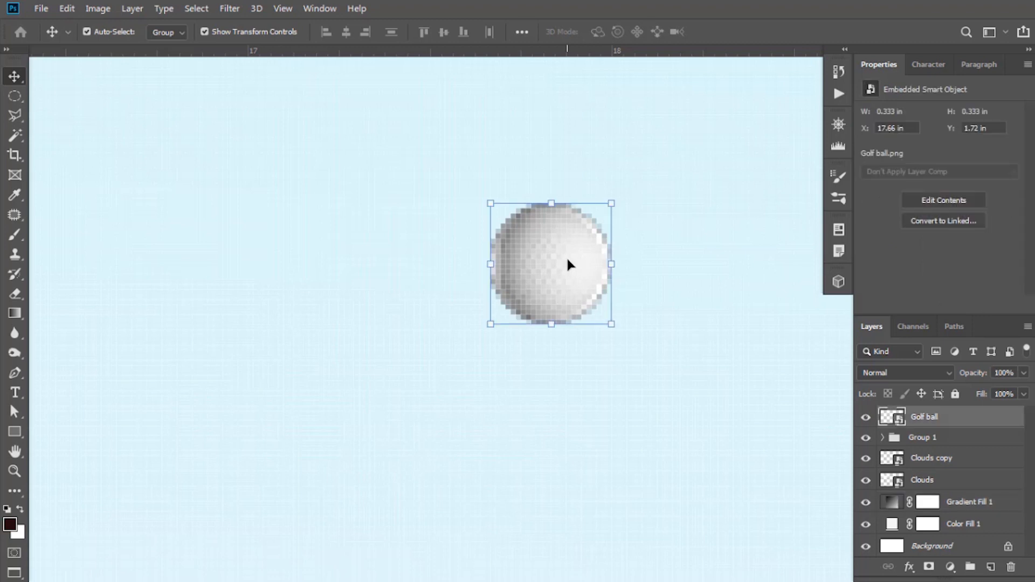
key(ctrl+j)
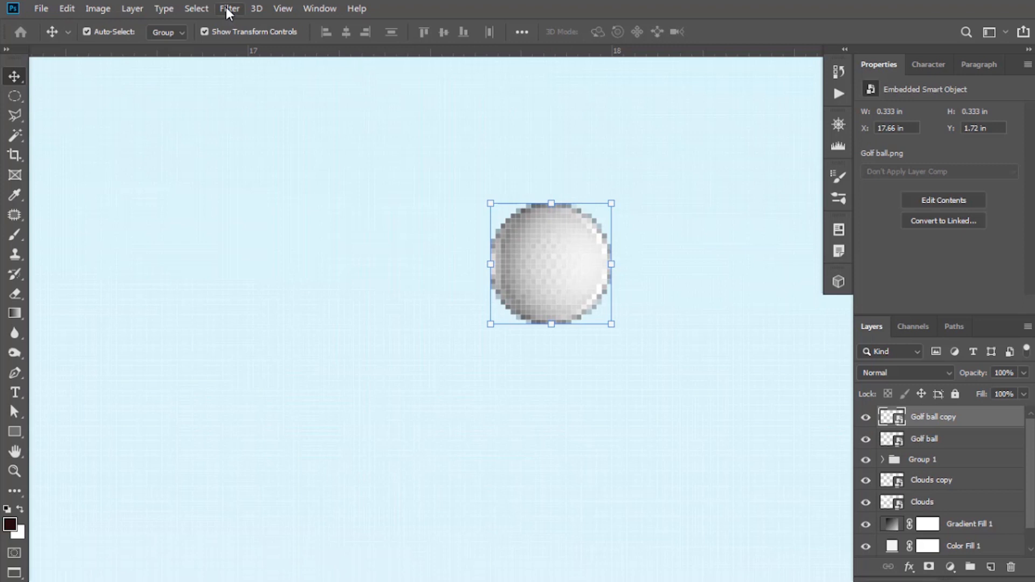
Step: Apply a Motion Blur smart filter to the Golf ball copy and transform it into a trailing streak
click(230, 8)
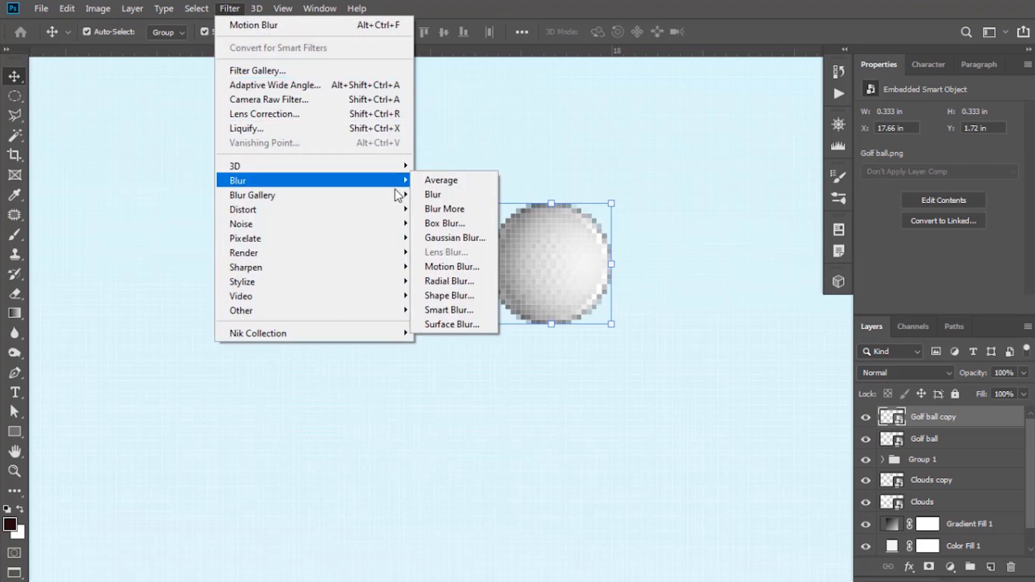
click(452, 266)
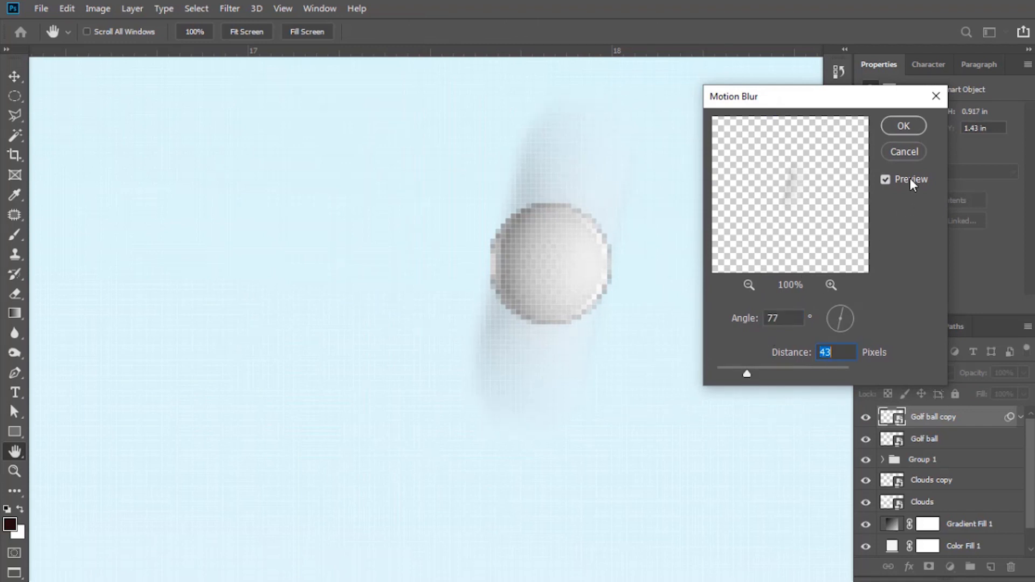
click(902, 125)
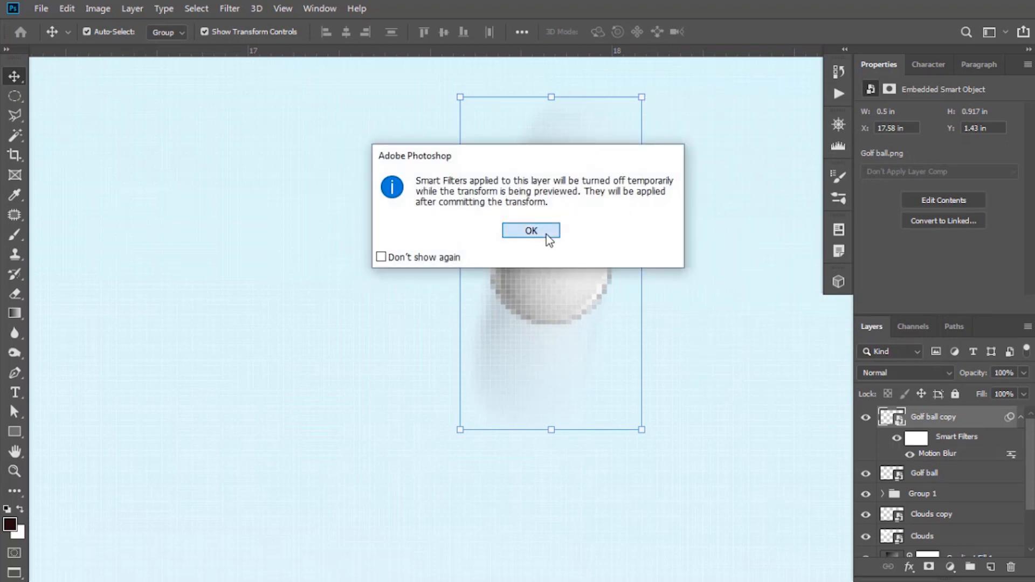
click(531, 231)
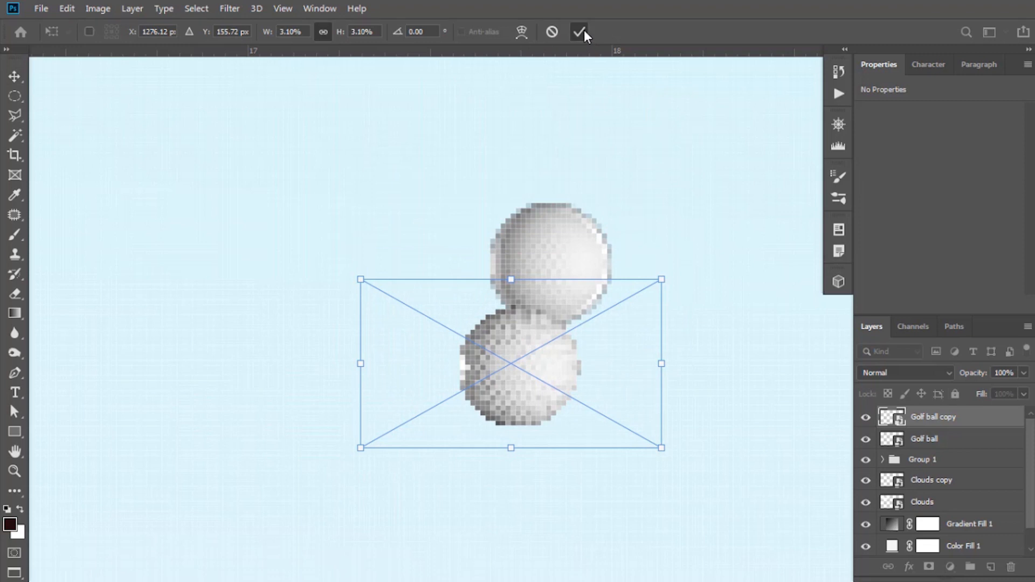
click(580, 31)
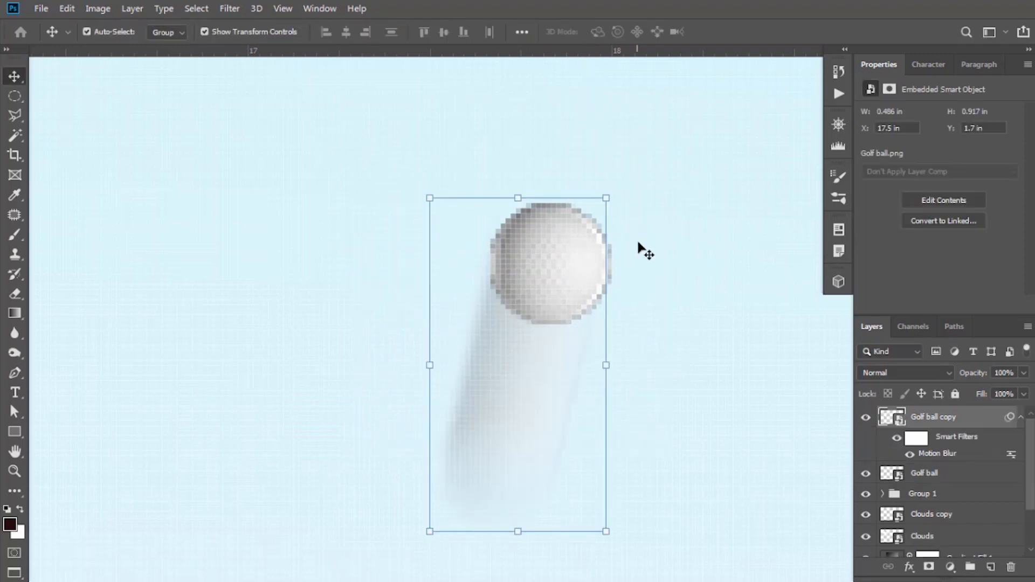
click(924, 460)
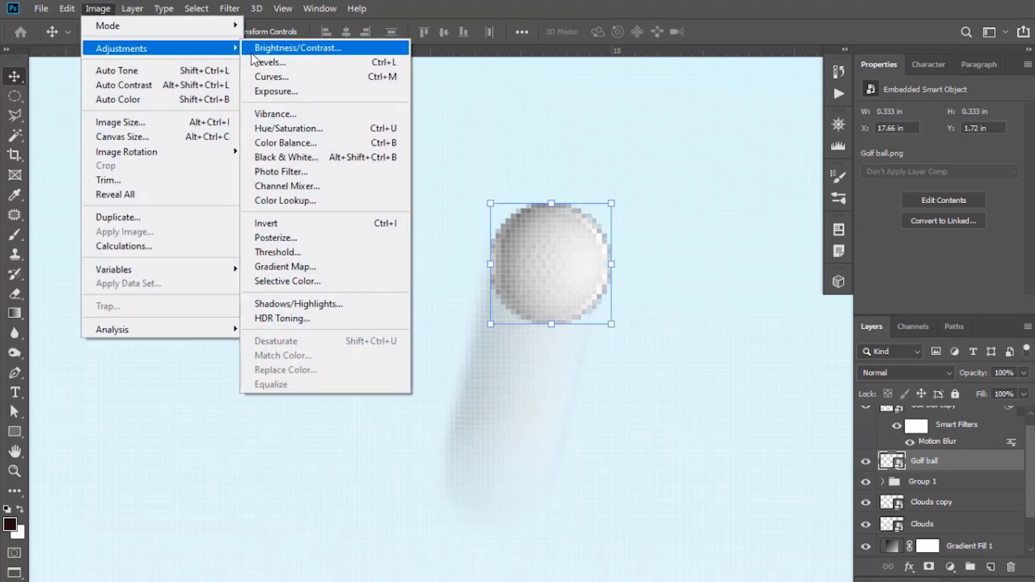
Step: Brighten the golf ball with Brightness/Contrast at Brightness 72 and preview the composite full screen
click(298, 48)
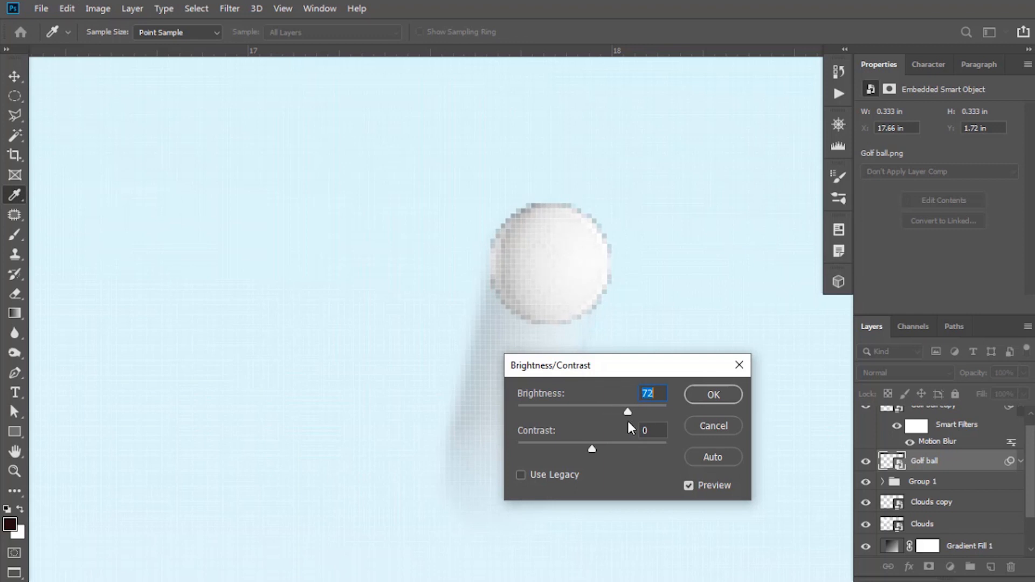
click(712, 394)
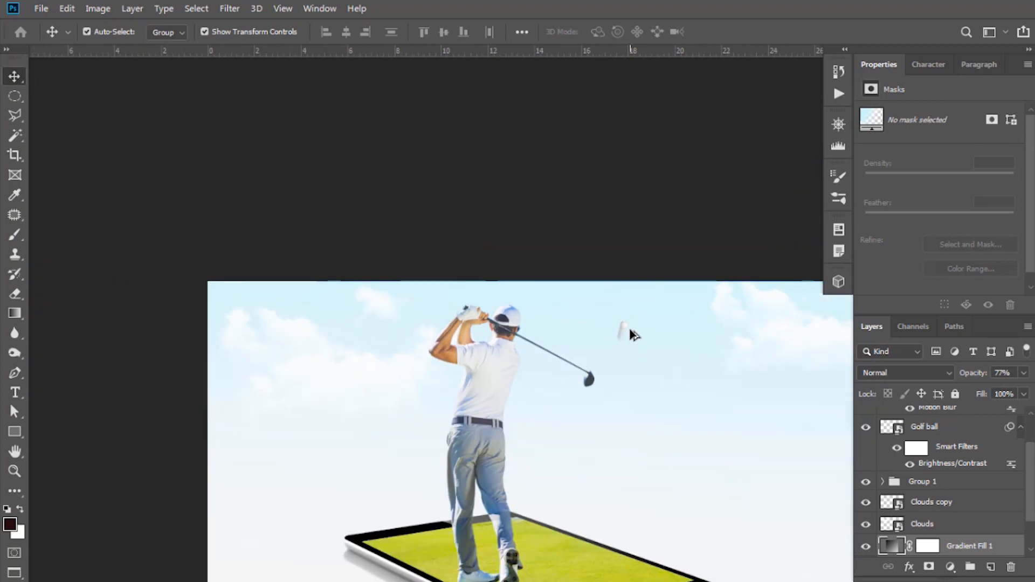
key(f)
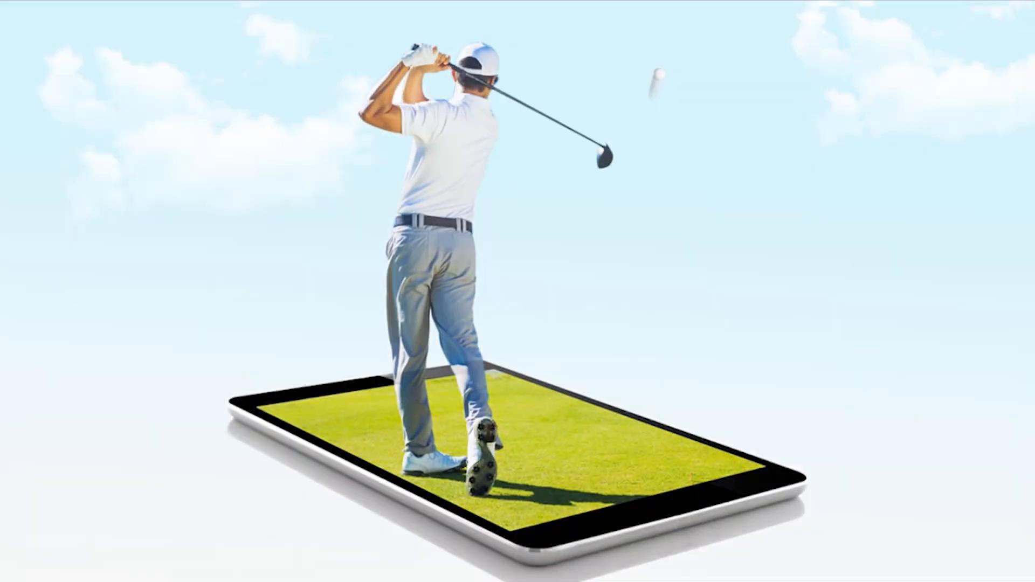